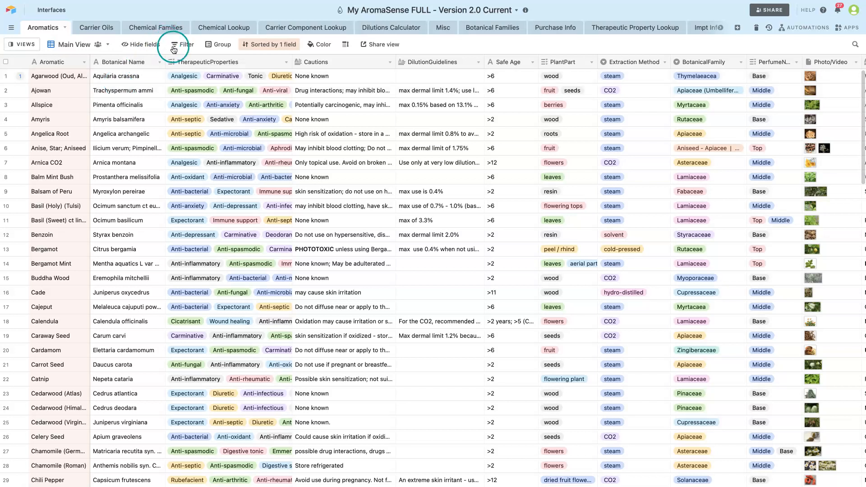
pyautogui.moveTo(222, 44)
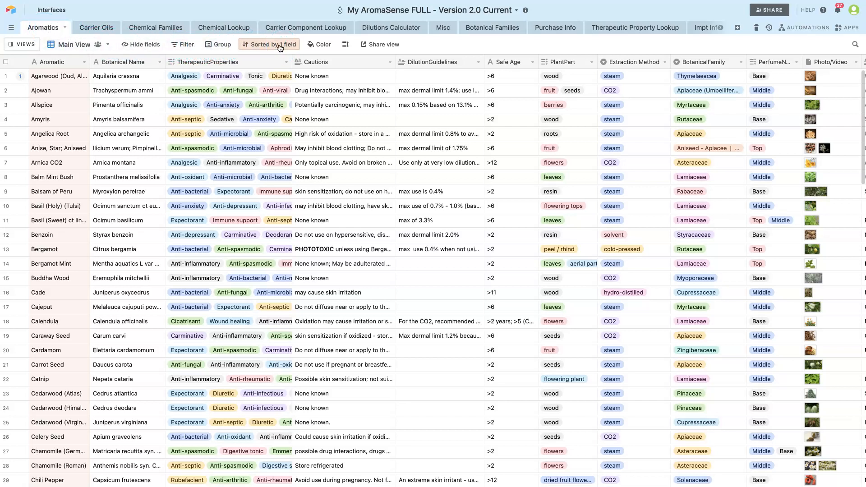
# Sort the Aromatics records A→Z by Botanical Name instead of Aromatic
pyautogui.click(270, 44)
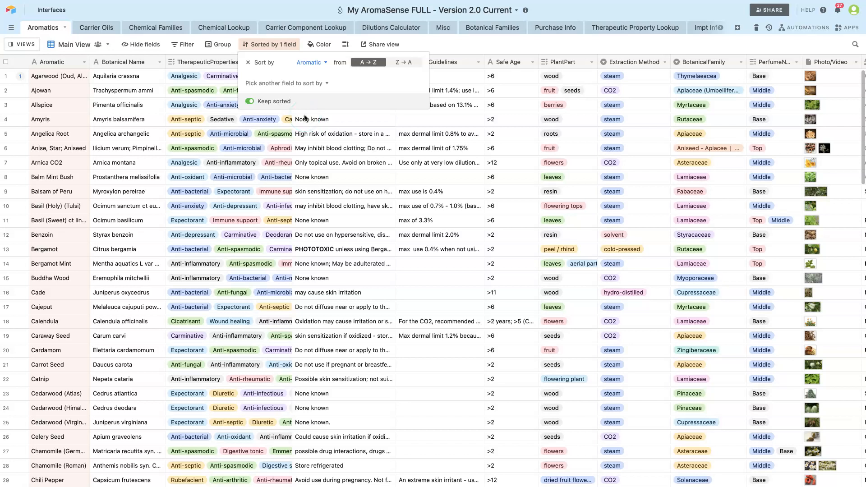
pyautogui.moveTo(305, 119)
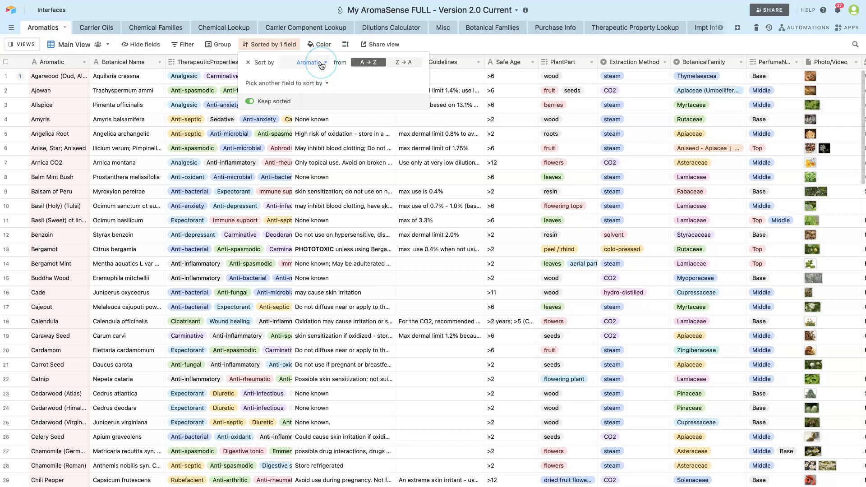
pyautogui.click(311, 62)
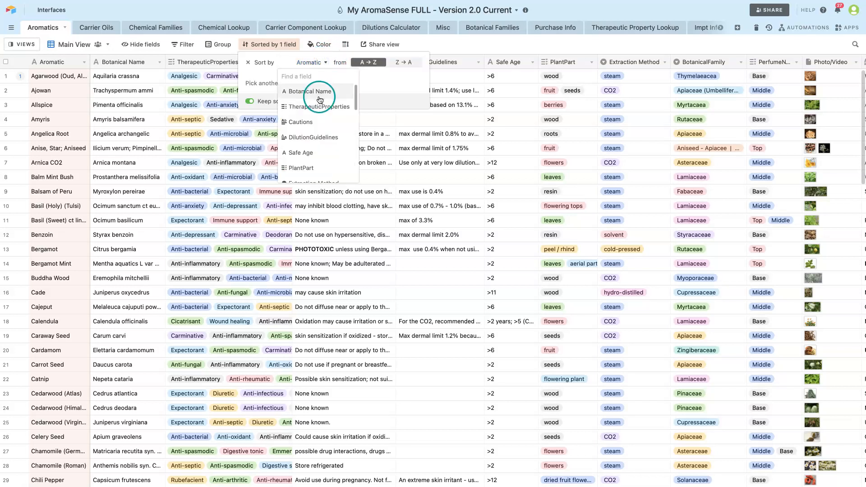
pyautogui.click(313, 91)
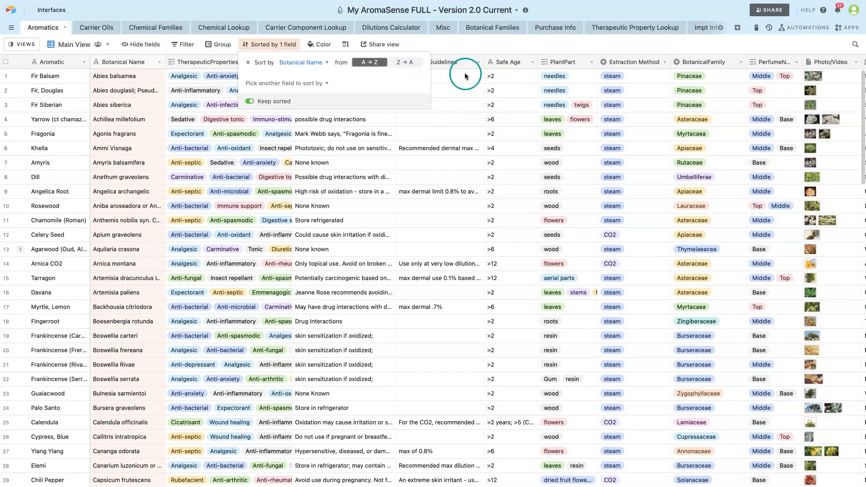
pyautogui.moveTo(360, 75)
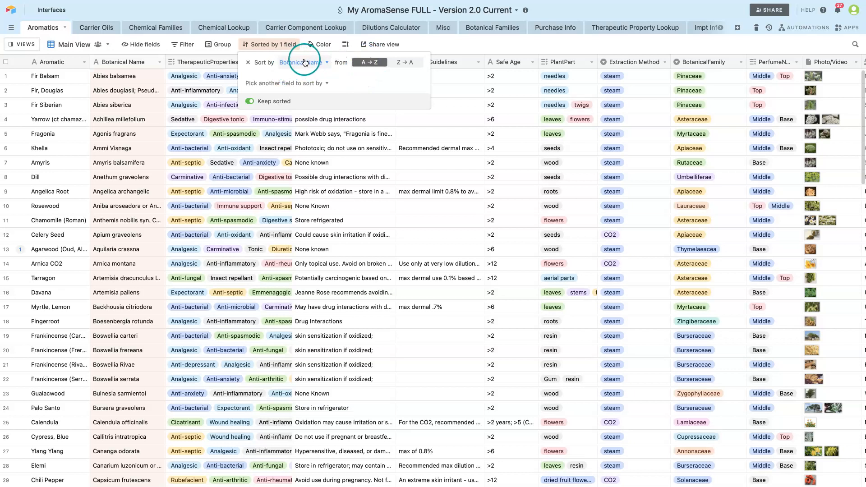
# Sort by PlantPart with Aromatic as a second sort, then revert to Aromatic A→Z alone
pyautogui.click(303, 62)
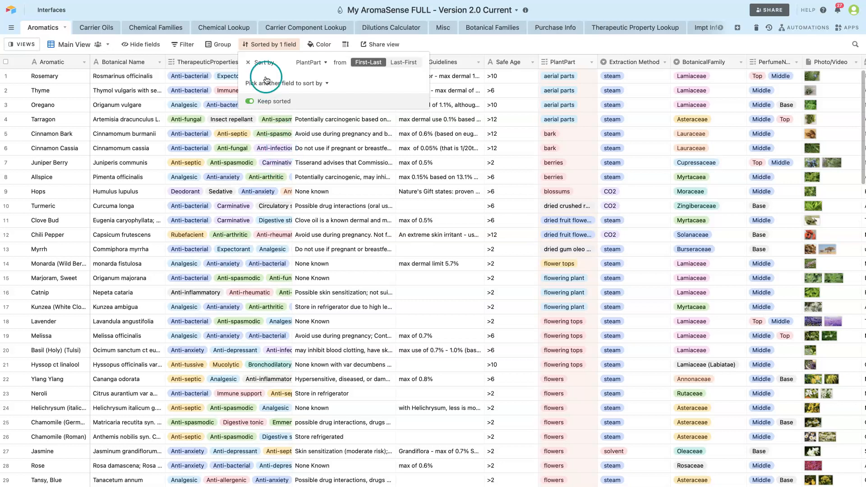
pyautogui.moveTo(301, 88)
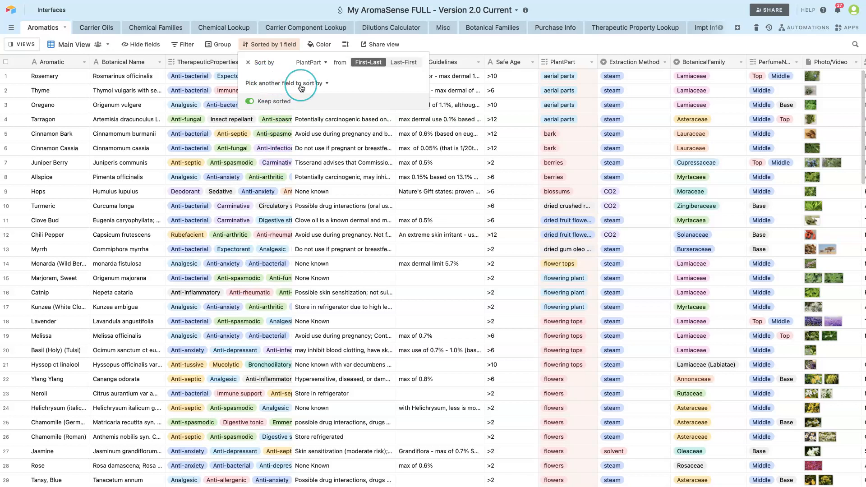
pyautogui.click(286, 83)
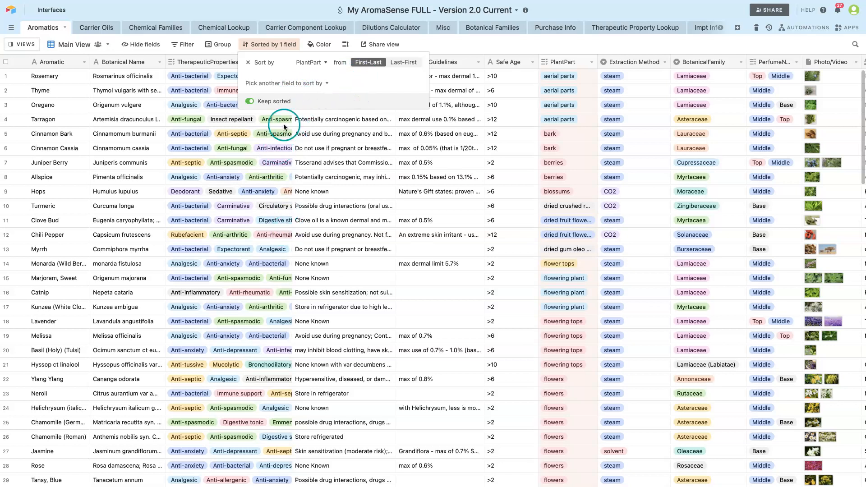
pyautogui.click(286, 83)
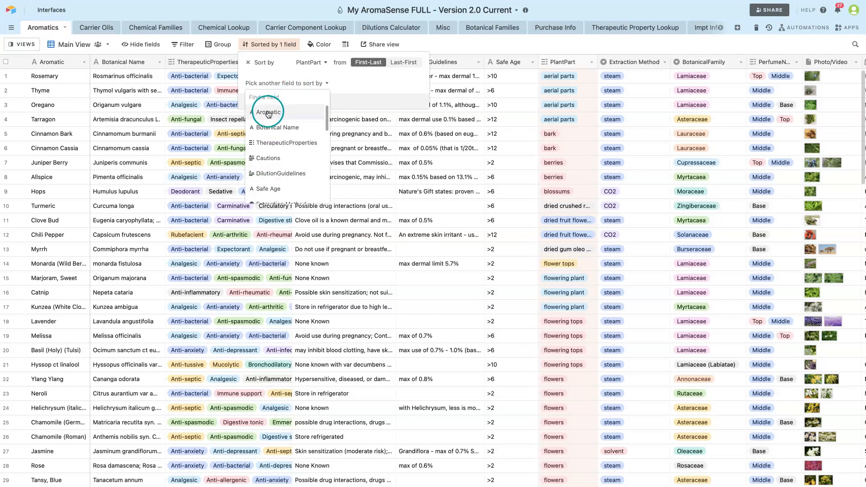
pyautogui.click(268, 112)
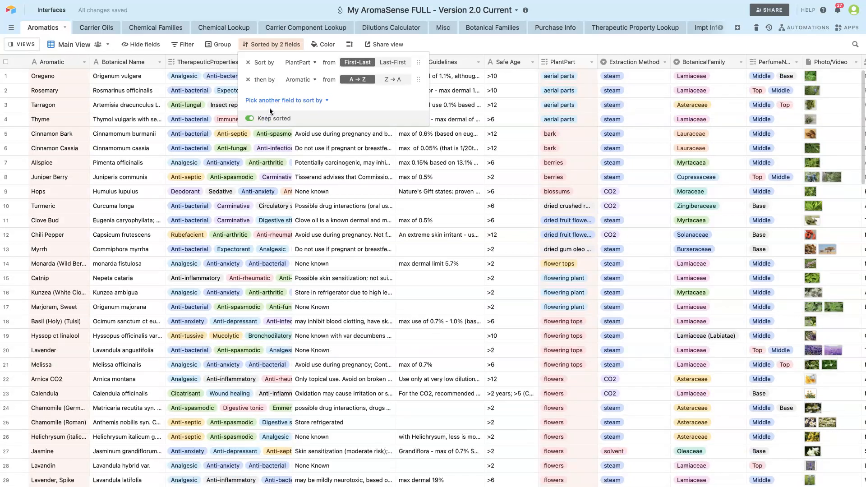
pyautogui.moveTo(577, 75)
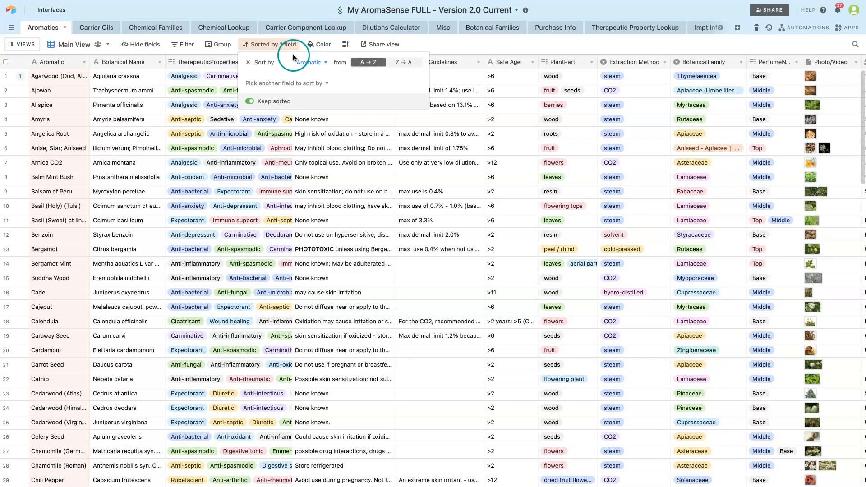
# Try a Safe Age ordering, then return to a single A→Z sort by Botanical Name
pyautogui.click(309, 62)
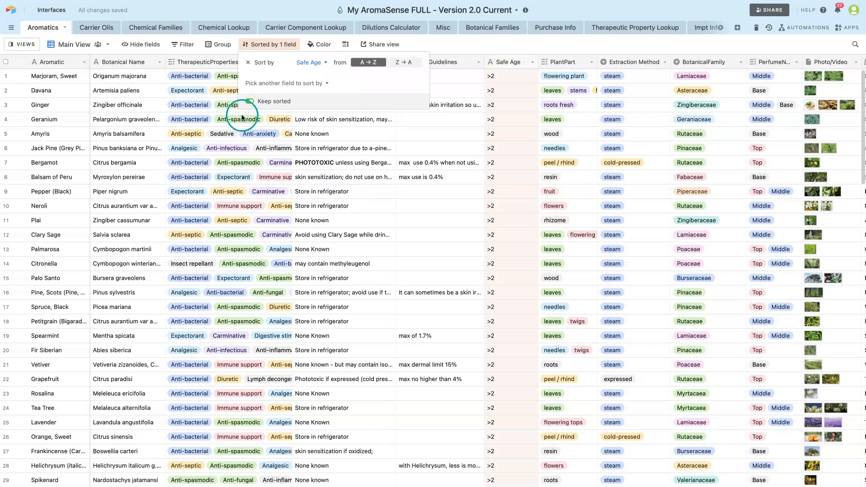
pyautogui.scroll(-3)
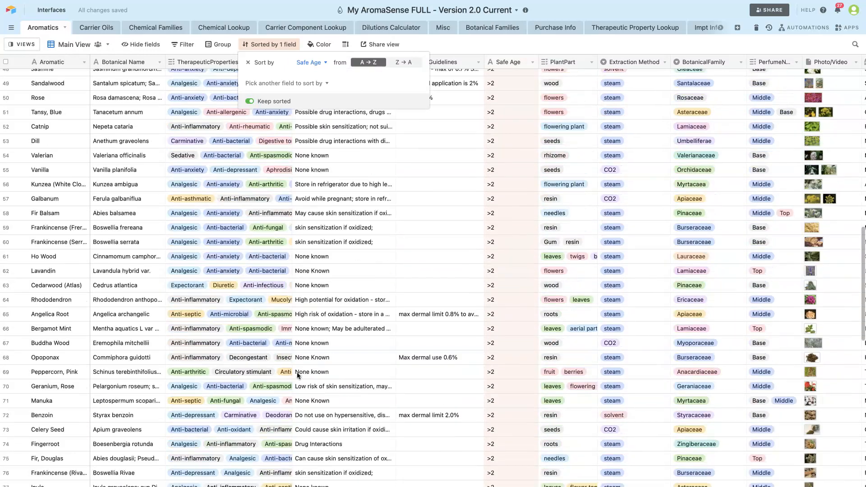
pyautogui.scroll(-3)
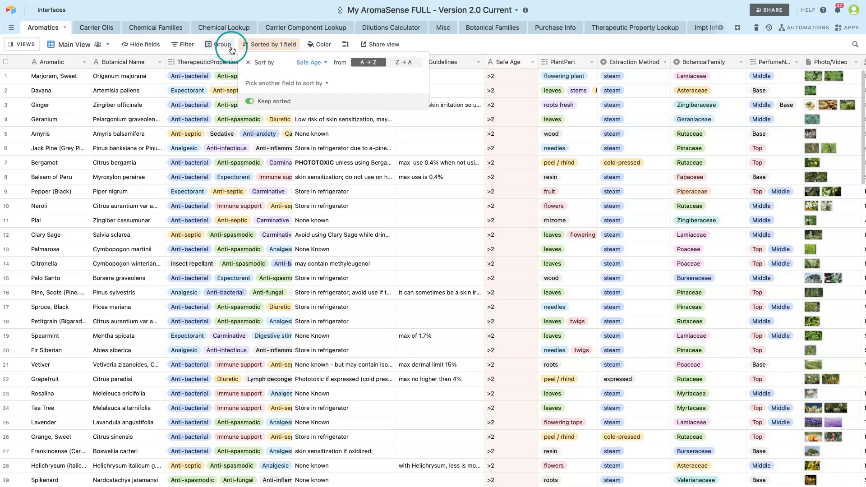
pyautogui.click(222, 45)
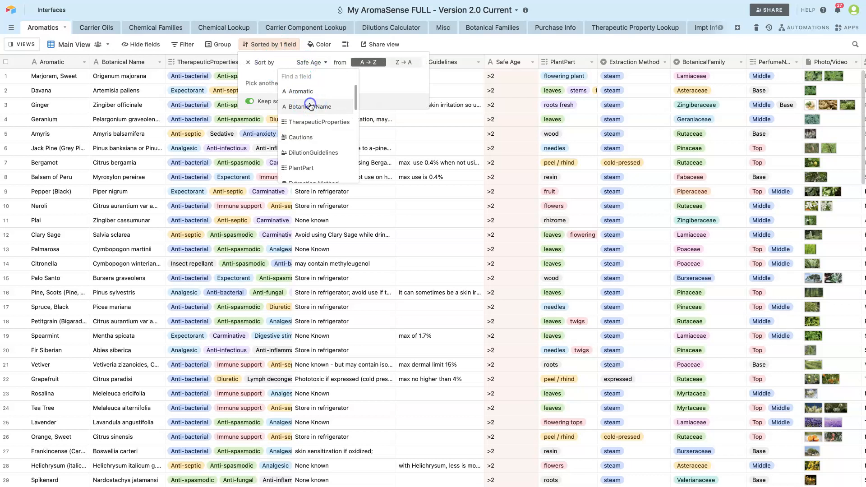
pyautogui.click(308, 106)
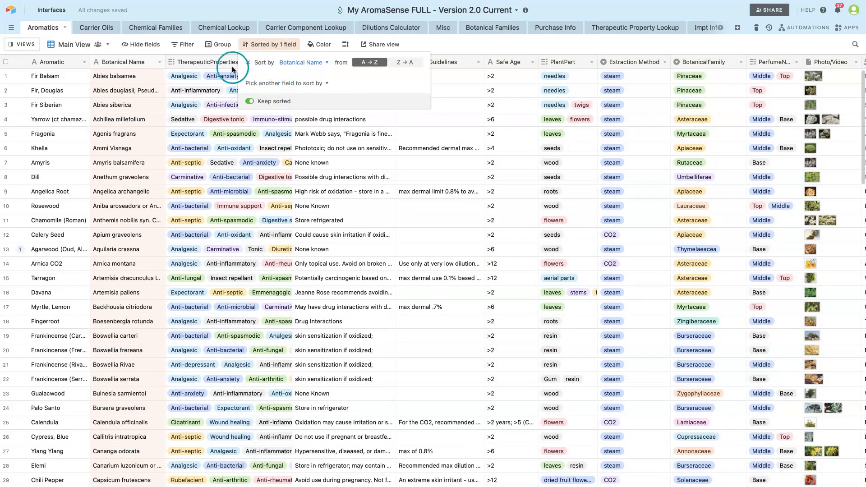
pyautogui.click(222, 44)
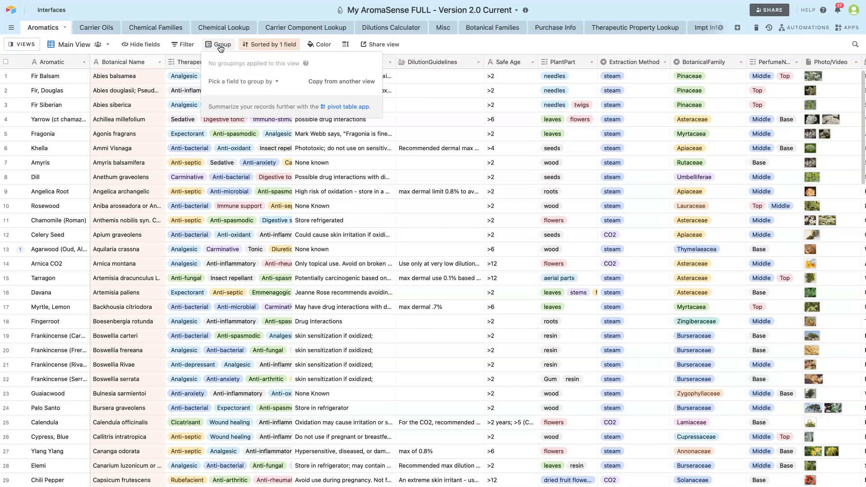
# Group the Aromatics records by BotanicalFamily and scroll through the family sections
pyautogui.click(242, 81)
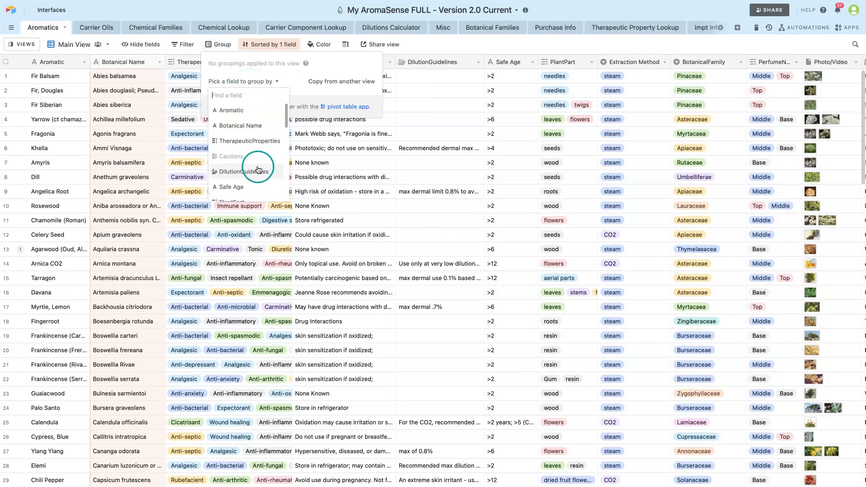
pyautogui.scroll(-3)
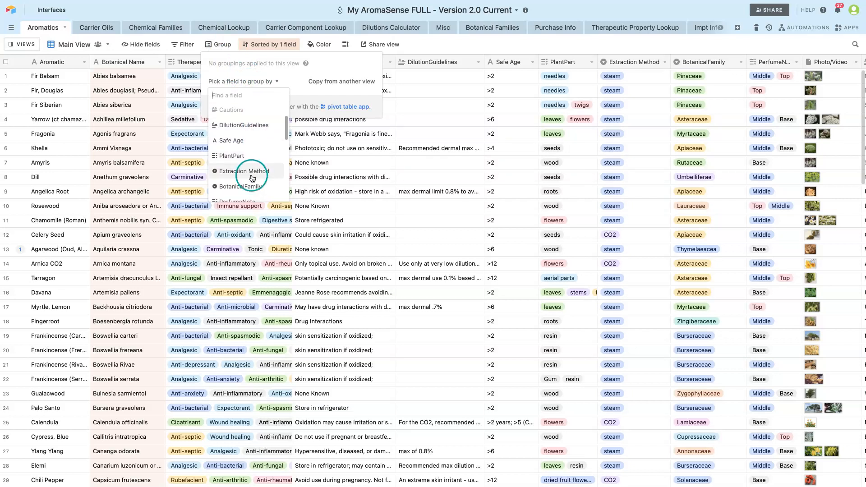
pyautogui.click(237, 186)
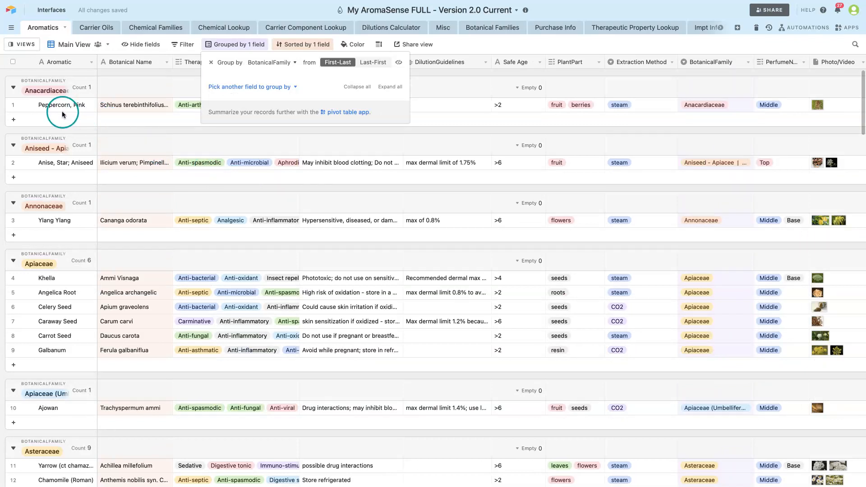
pyautogui.moveTo(43, 102)
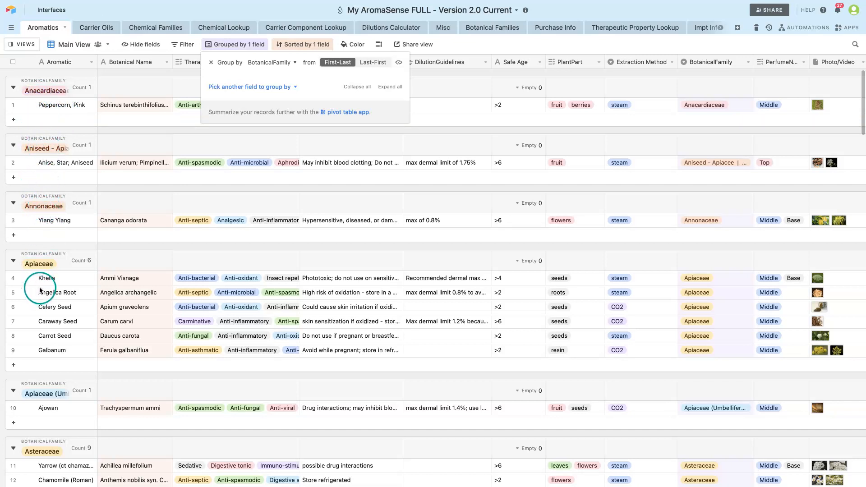
pyautogui.scroll(-3)
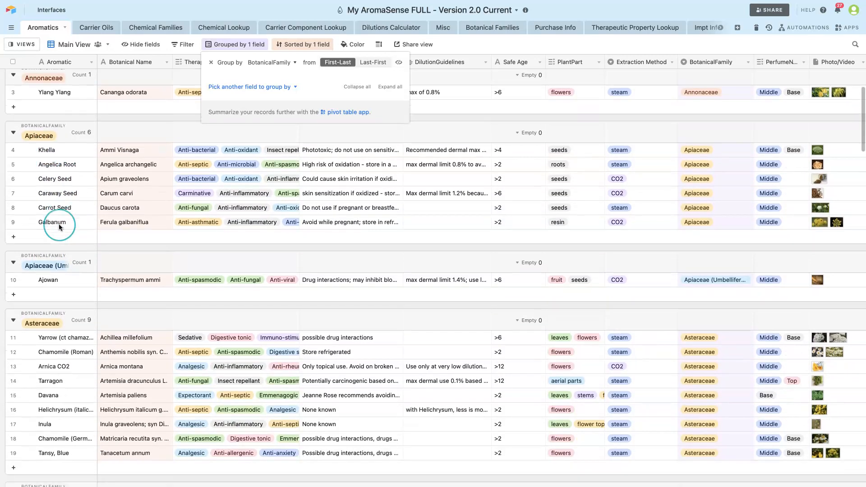
pyautogui.scroll(-3)
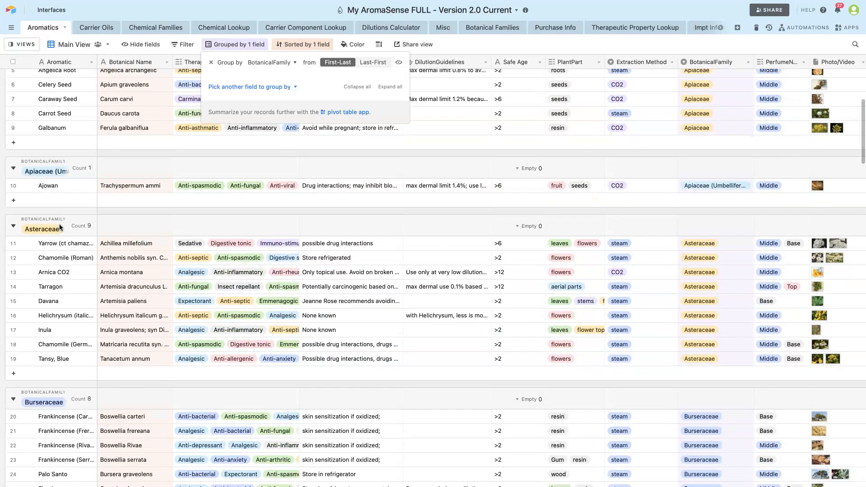
pyautogui.scroll(-3)
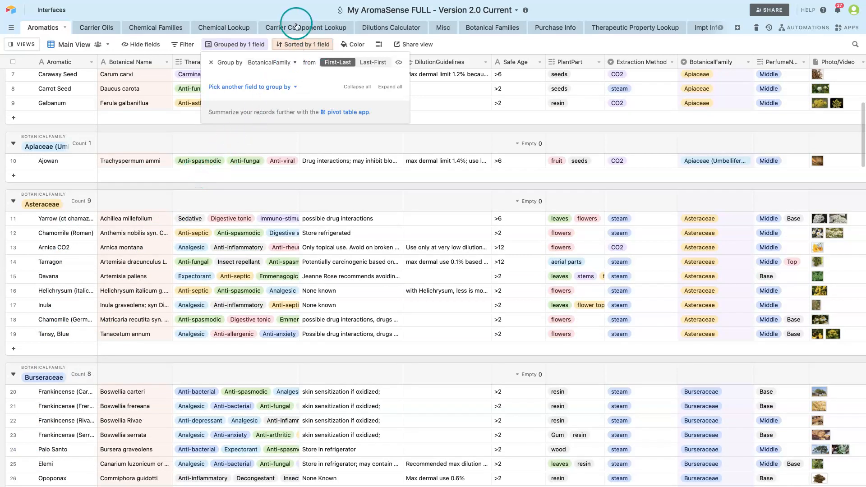
# Group the Chemical Lookup records by Chemical Family, then return to the Aromatics table
pyautogui.click(223, 27)
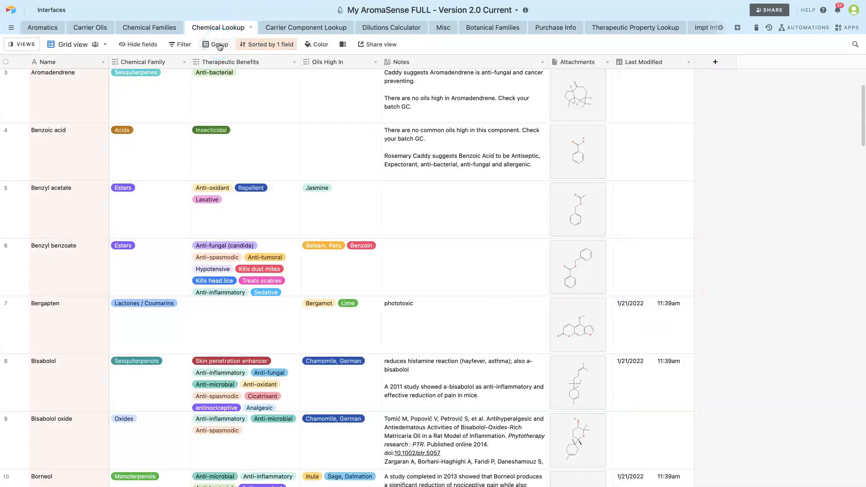
pyautogui.click(215, 45)
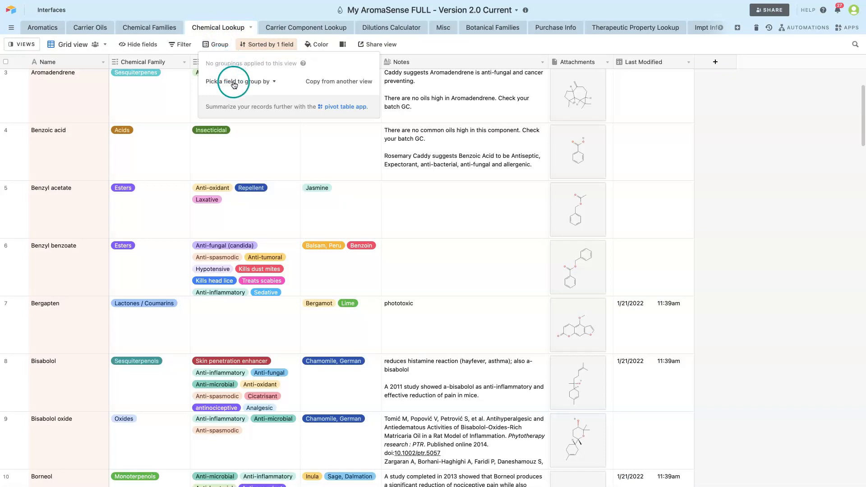
pyautogui.click(238, 81)
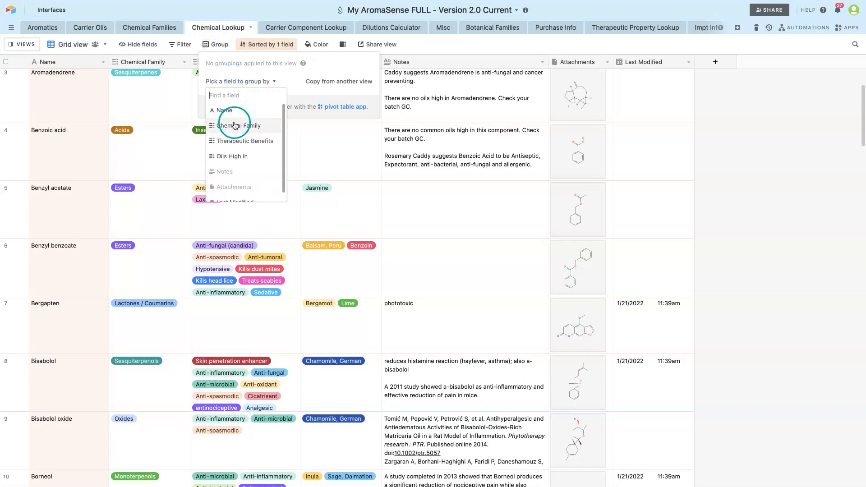
pyautogui.click(239, 125)
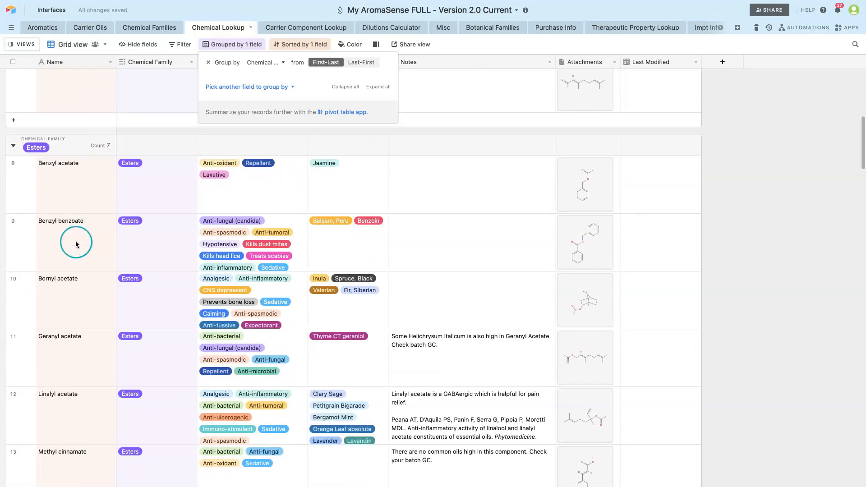
pyautogui.scroll(-3)
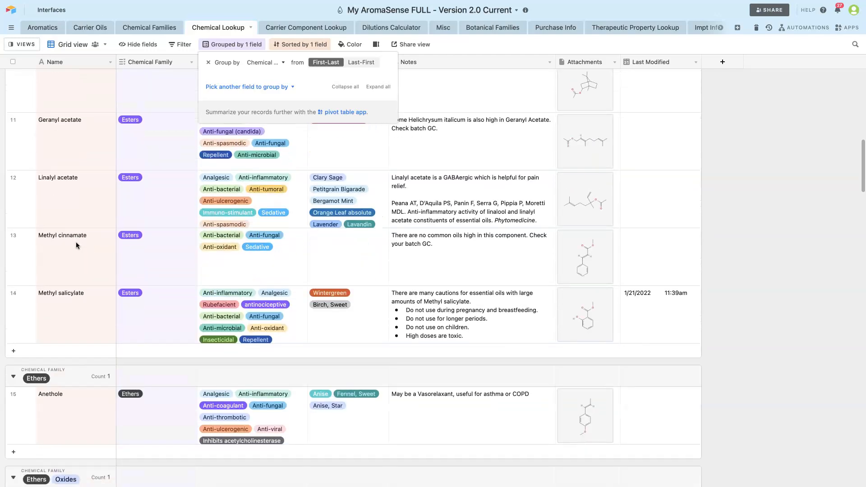
pyautogui.scroll(-3)
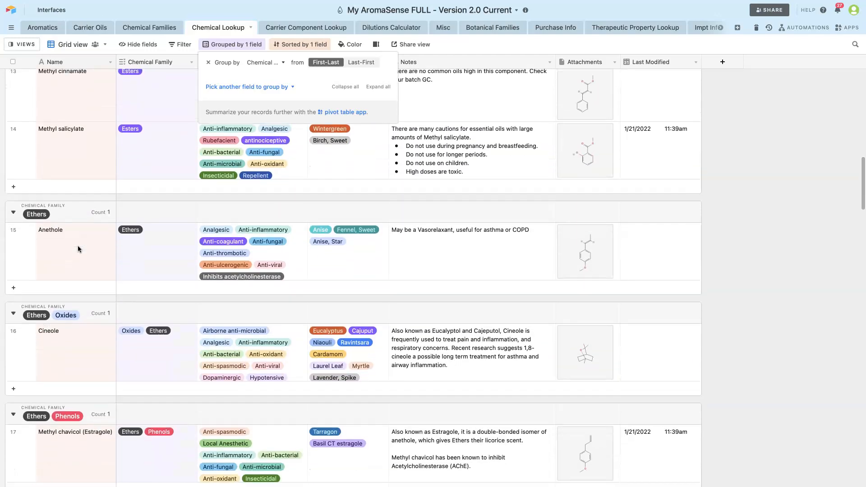
pyautogui.click(42, 27)
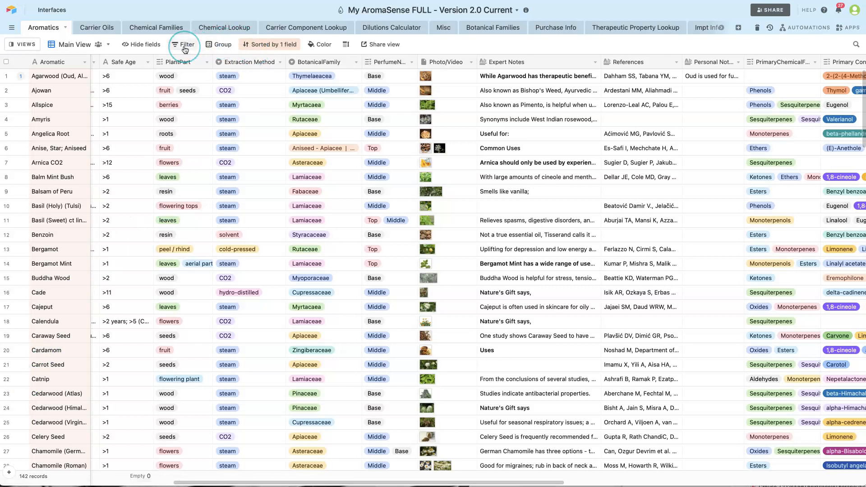
# Filter TherapeuticProperties on Anti-tussive, Decongestant and Expectorant
pyautogui.click(185, 44)
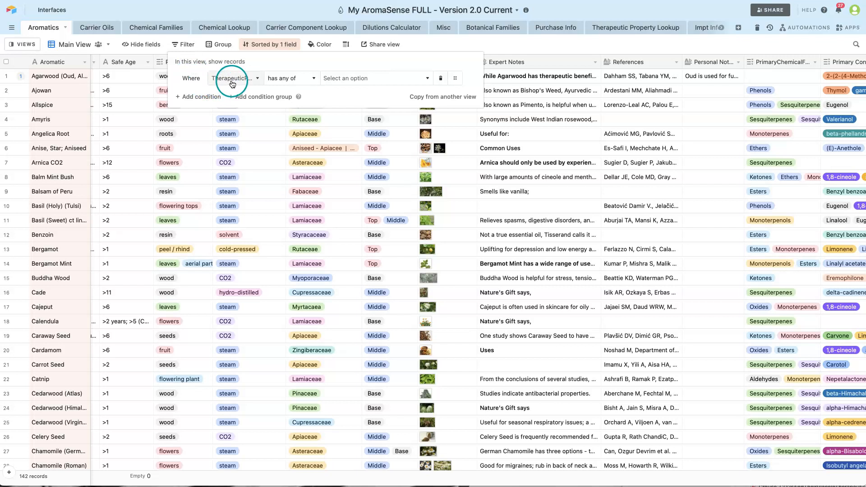
pyautogui.click(233, 78)
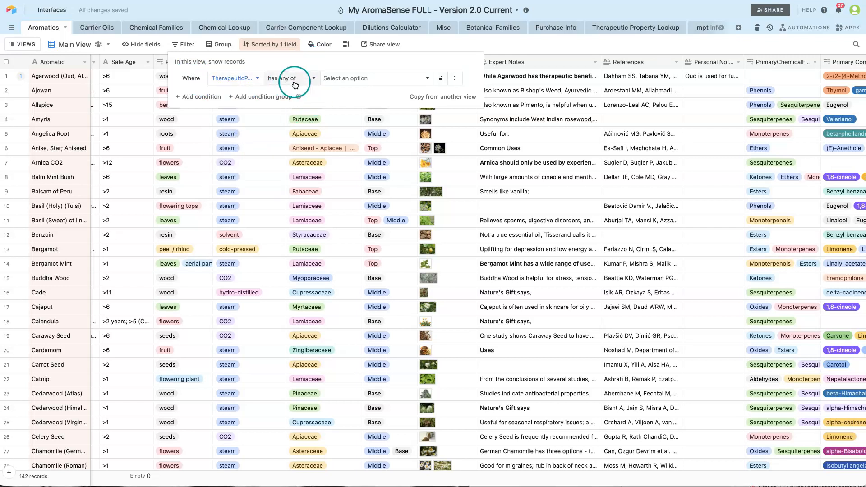
pyautogui.click(375, 77)
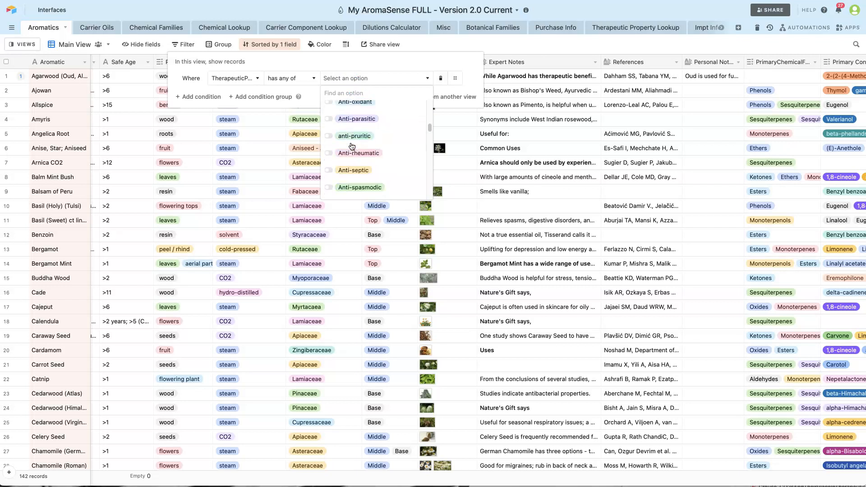
pyautogui.scroll(-3)
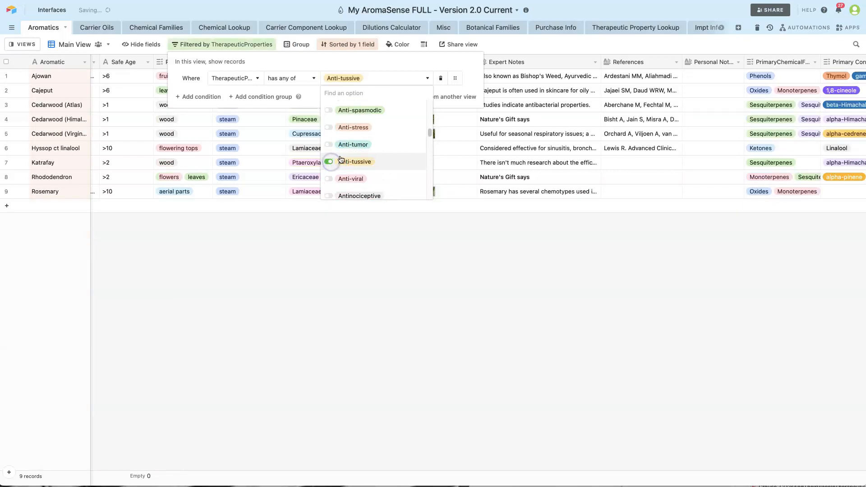
pyautogui.scroll(-3)
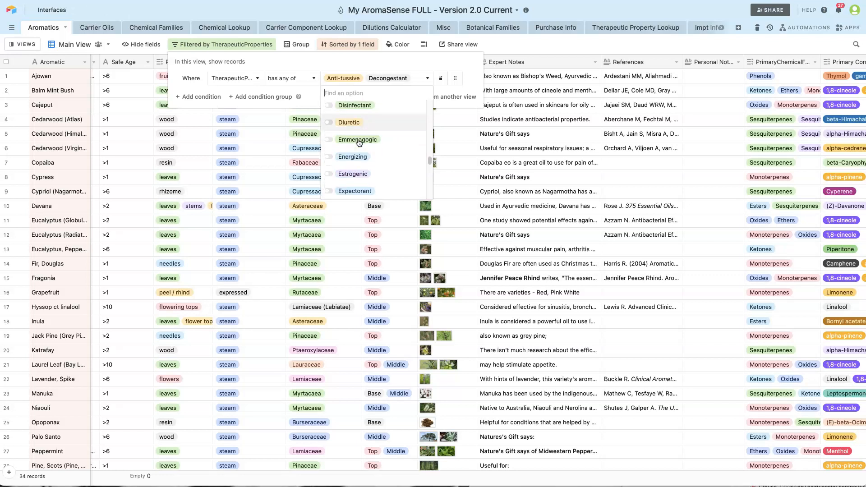
pyautogui.scroll(-3)
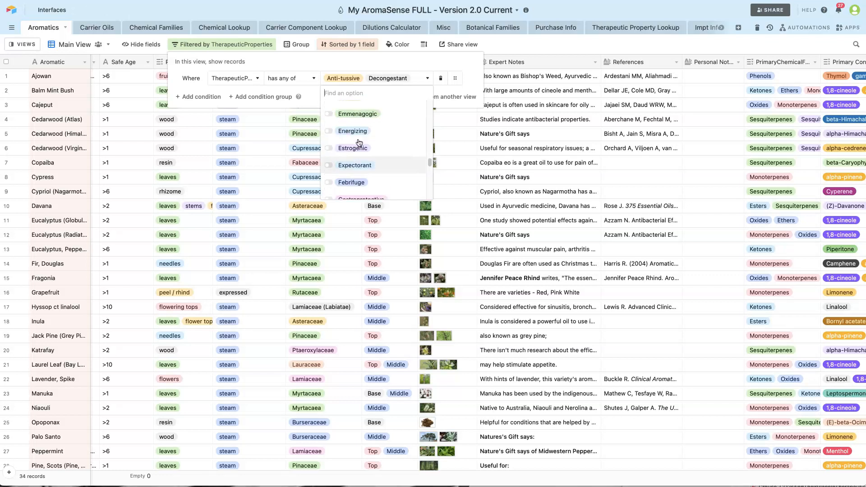
pyautogui.click(354, 166)
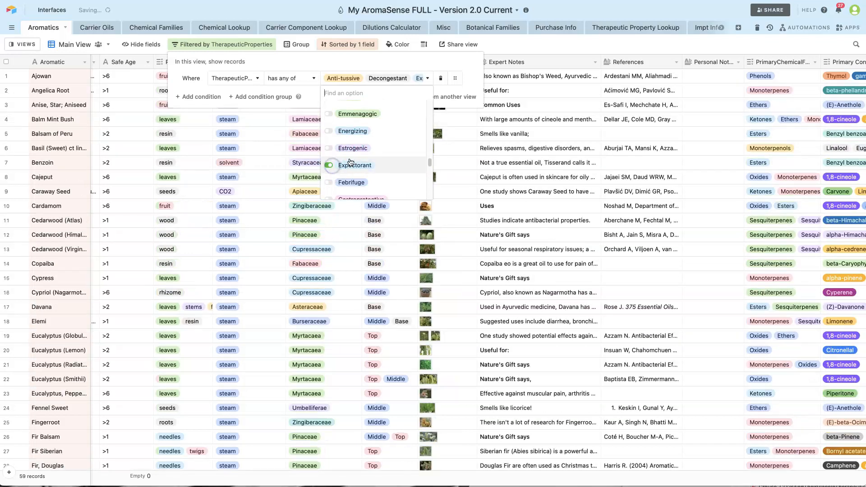
pyautogui.scroll(-3)
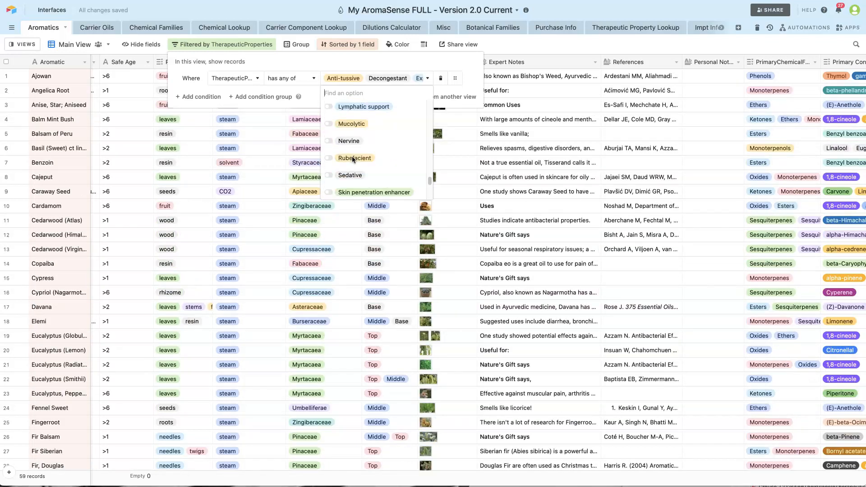
pyautogui.click(330, 124)
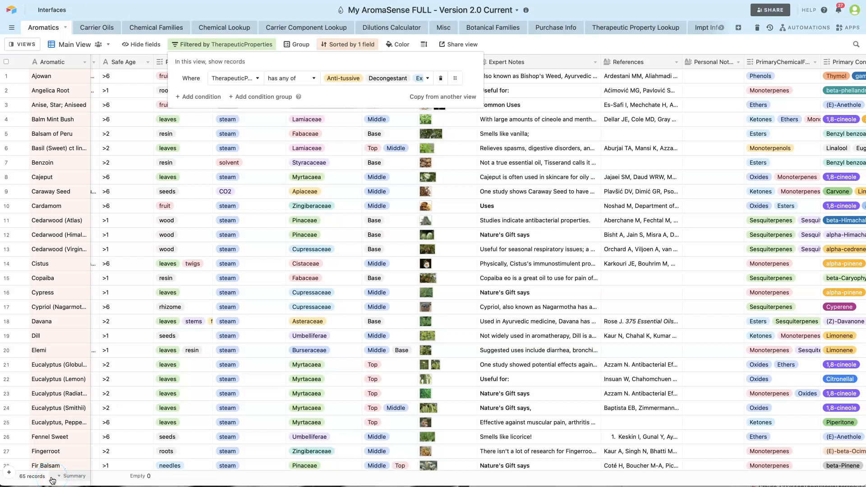
pyautogui.click(234, 259)
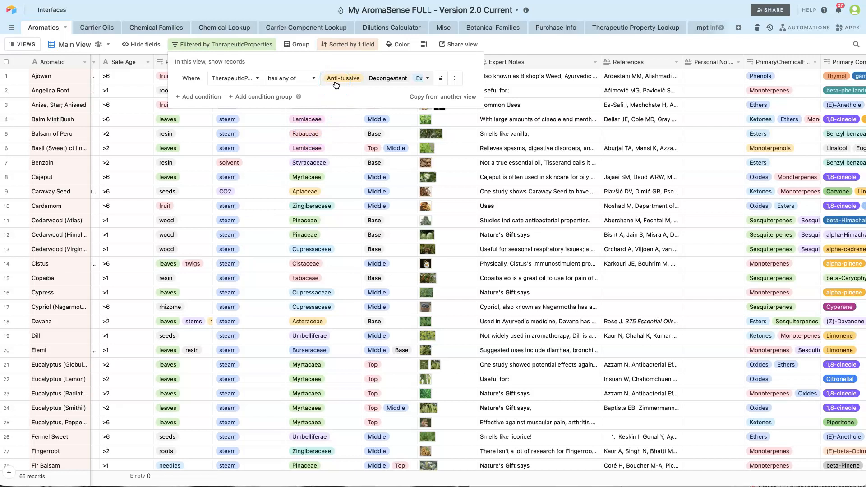
pyautogui.moveTo(389, 98)
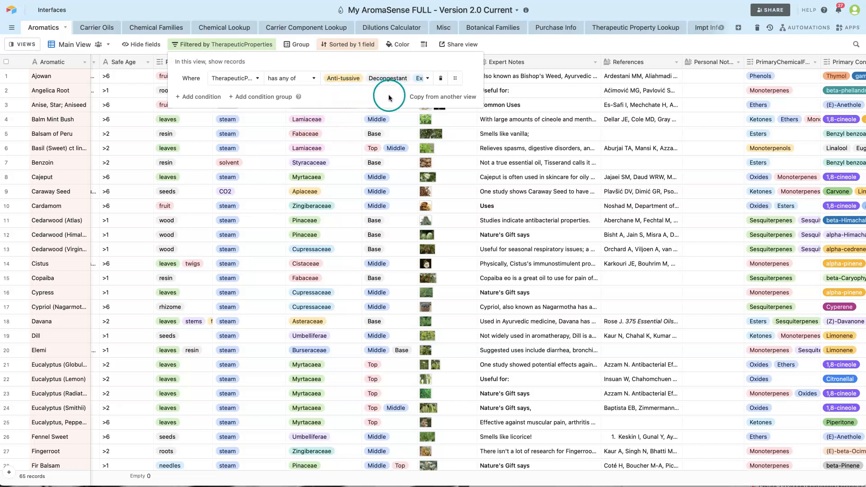
pyautogui.moveTo(415, 98)
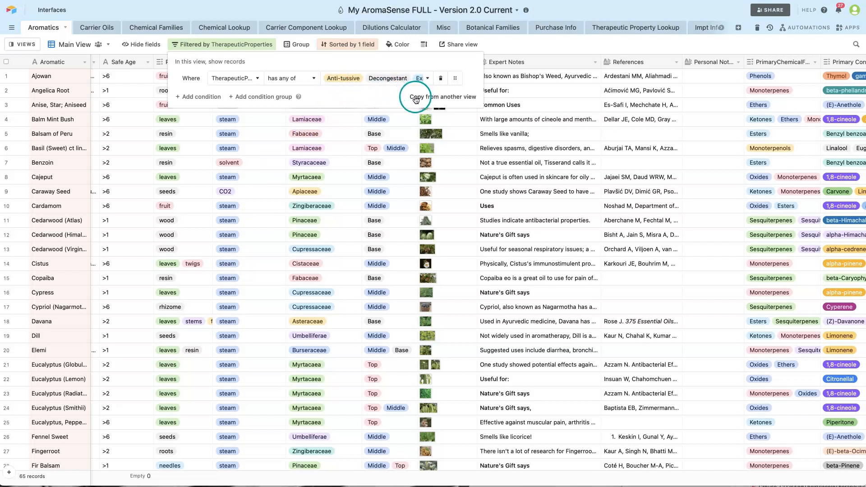
pyautogui.moveTo(484, 91)
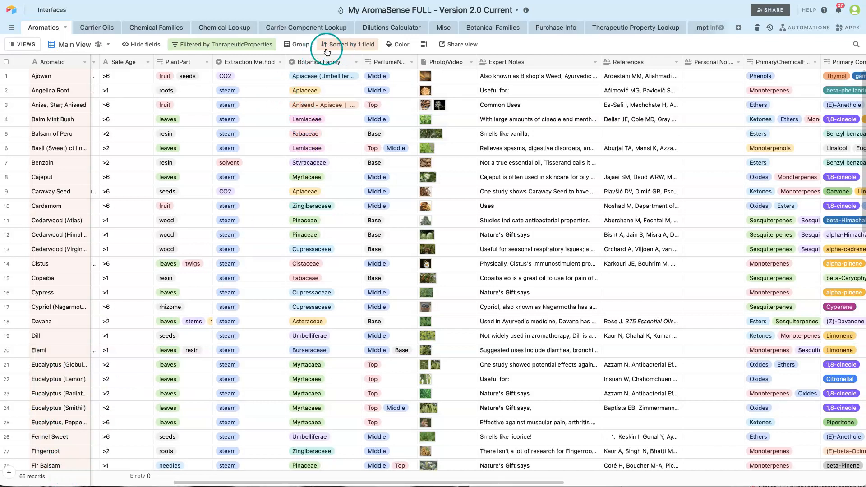
# Change the condition from 'has any of' to 'has all of', leaving 5 records
pyautogui.click(221, 45)
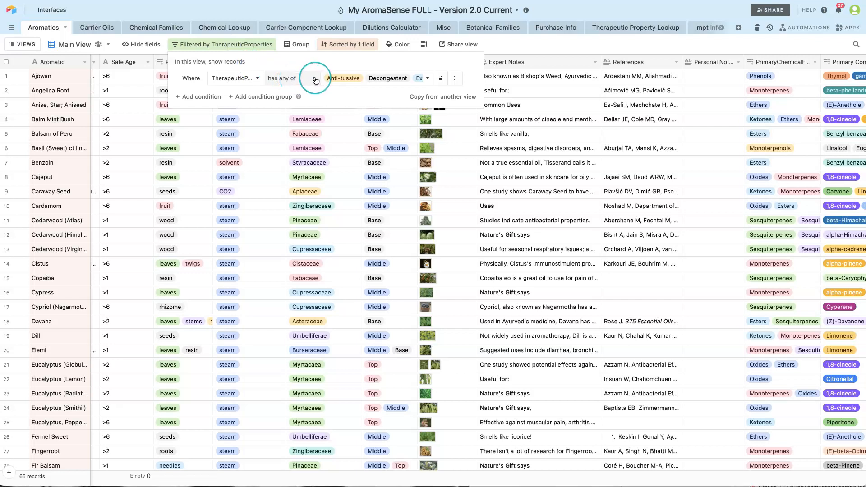
pyautogui.click(315, 78)
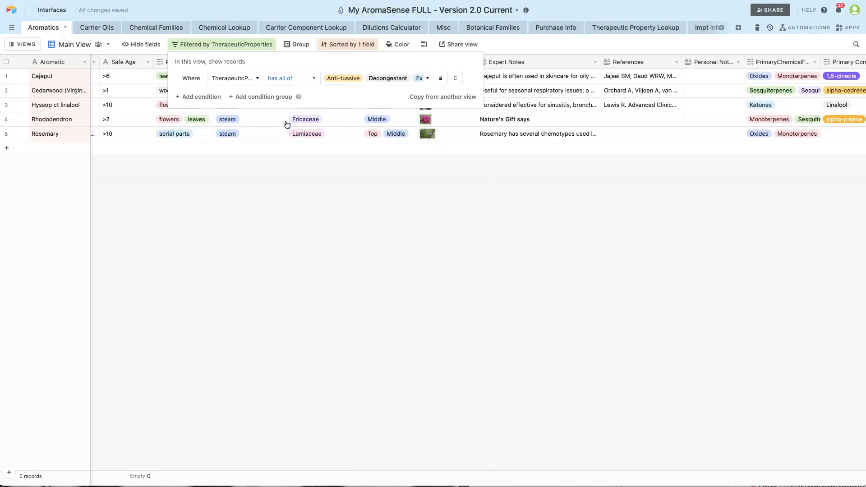
pyautogui.click(45, 442)
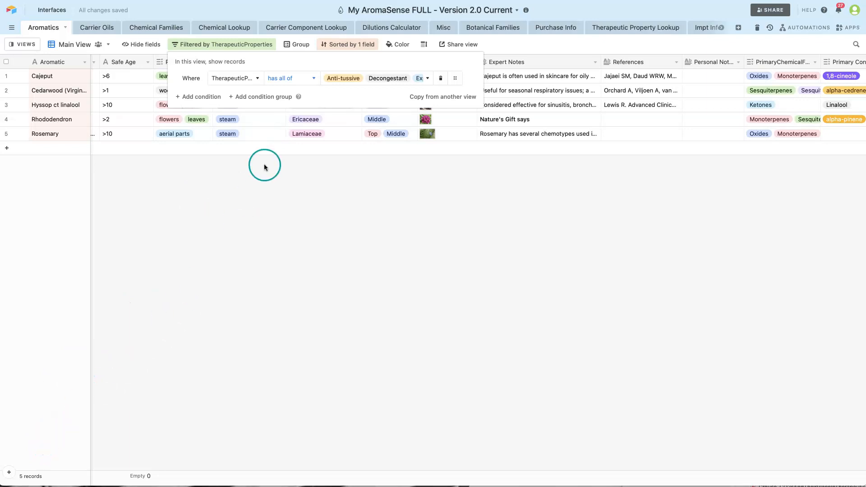
pyautogui.click(246, 179)
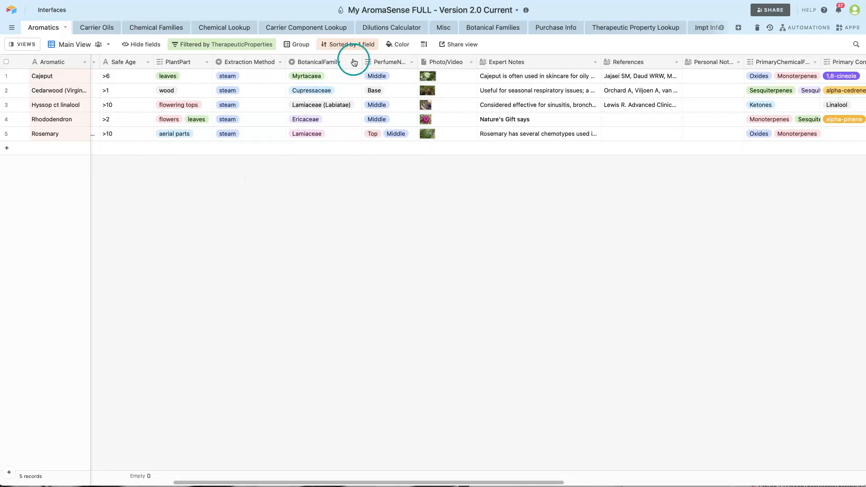
# Sort the five filtered aromatics by Safe Age and review the filter conditions
pyautogui.click(351, 44)
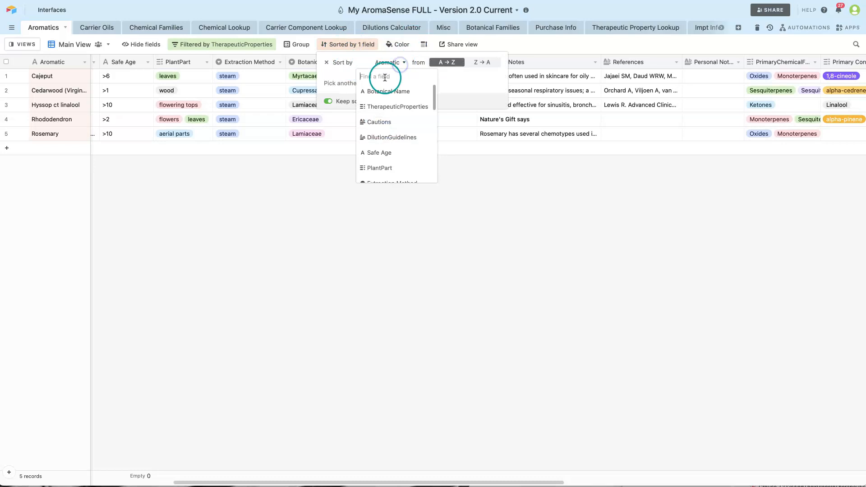
pyautogui.moveTo(378, 153)
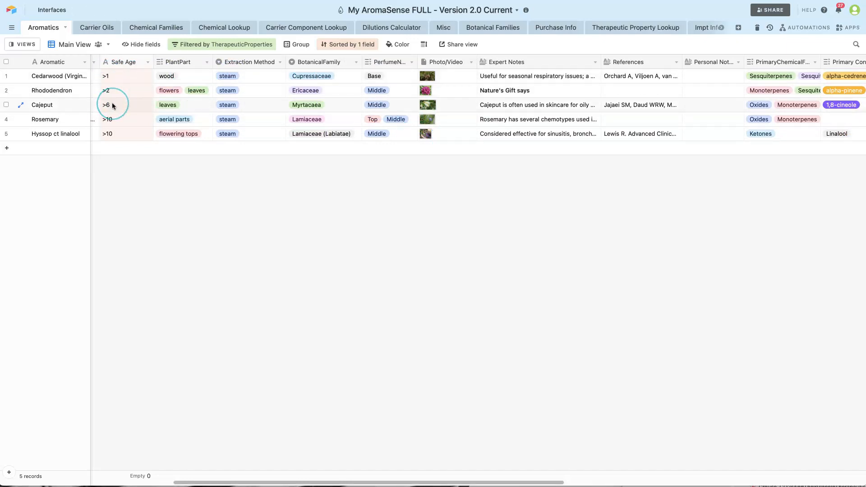
pyautogui.hscroll(3)
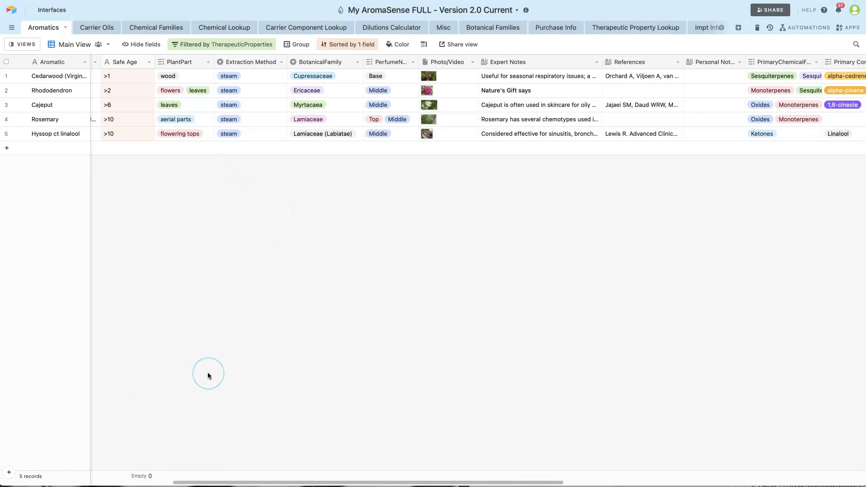
pyautogui.moveTo(261, 318)
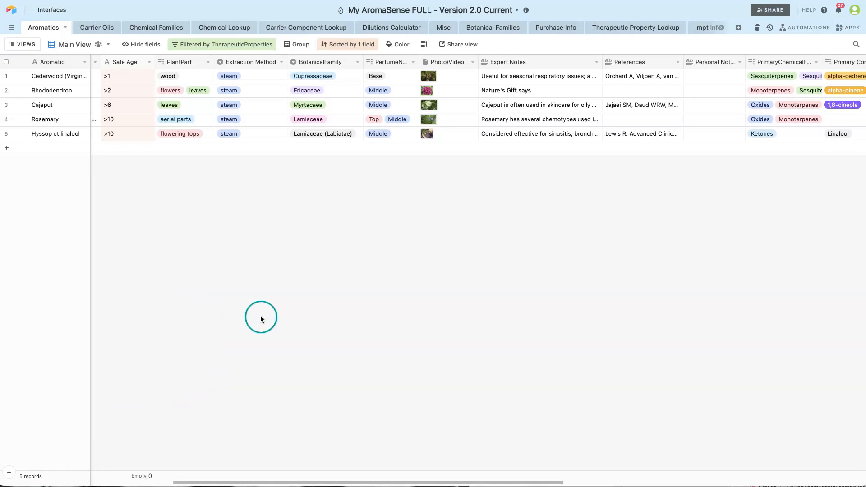
pyautogui.click(221, 44)
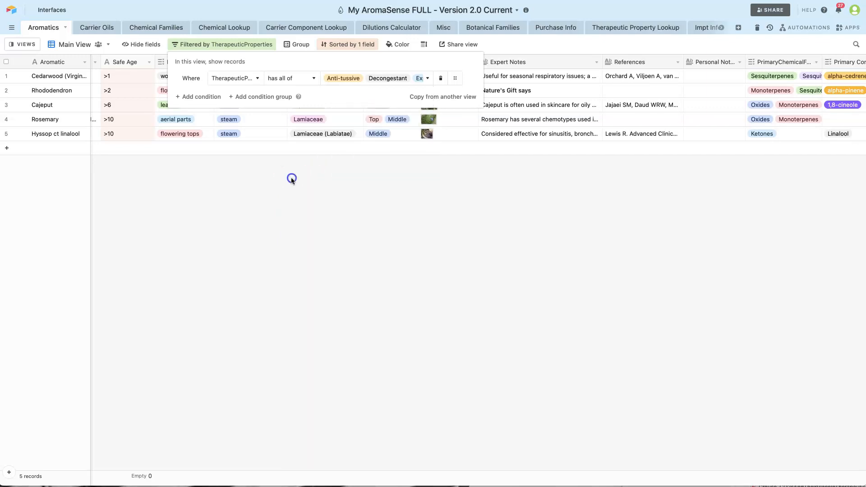
pyautogui.moveTo(367, 31)
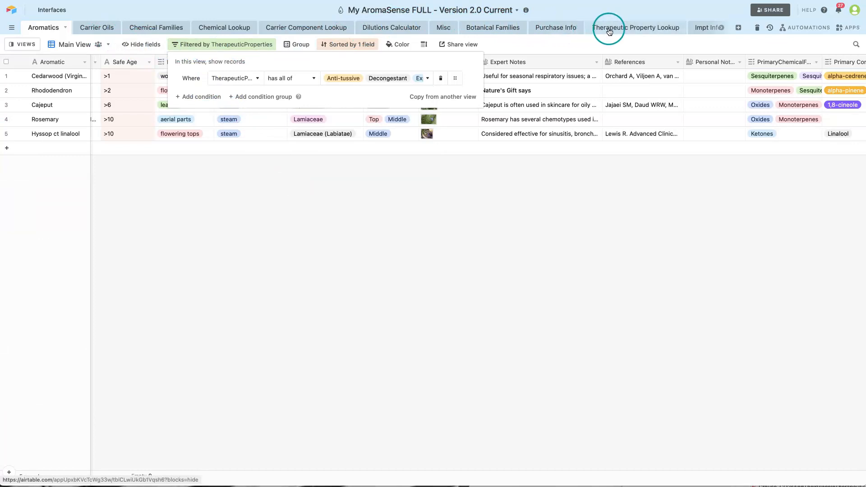
pyautogui.moveTo(628, 29)
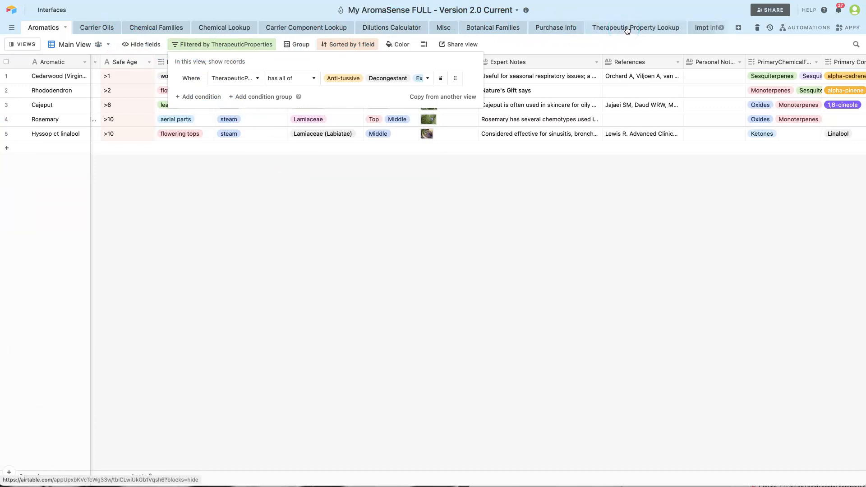
# Browse the Therapeutic Property Lookup definitions such as Anti-tussive and Decongestant
pyautogui.click(634, 27)
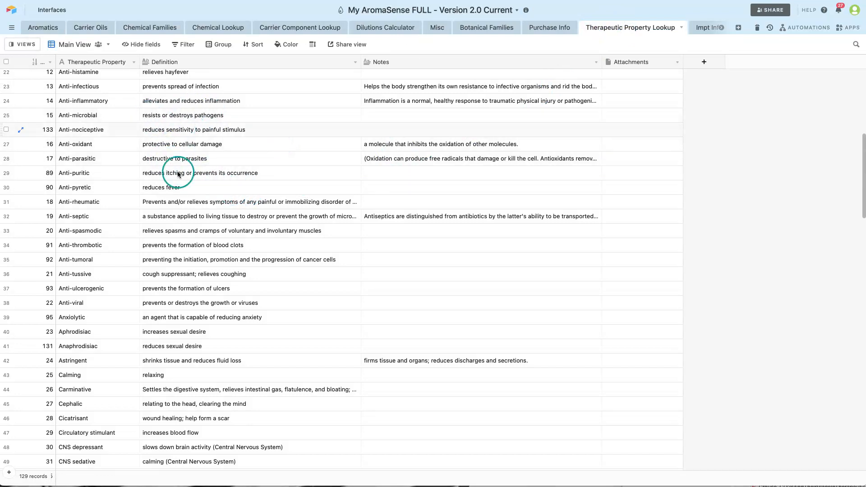
pyautogui.scroll(-3)
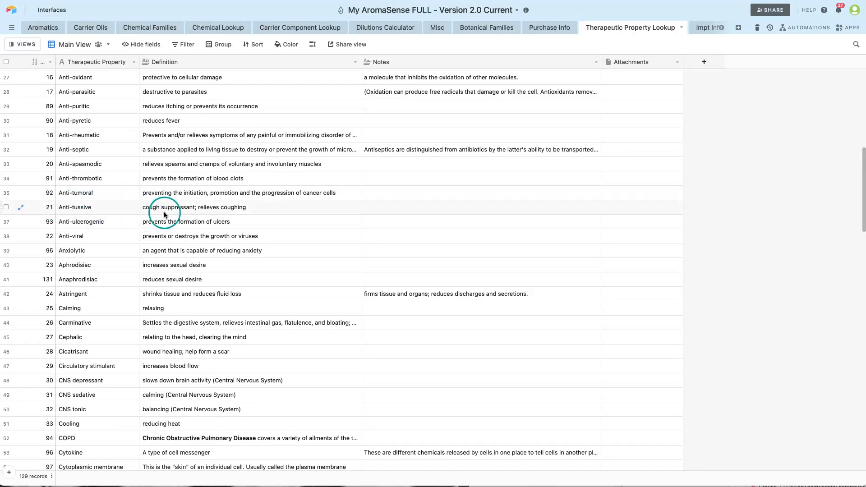
pyautogui.moveTo(216, 214)
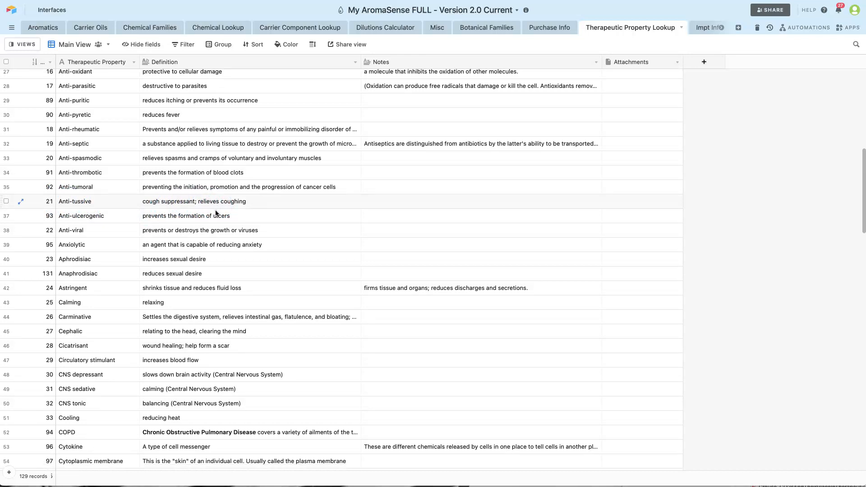
pyautogui.scroll(-3)
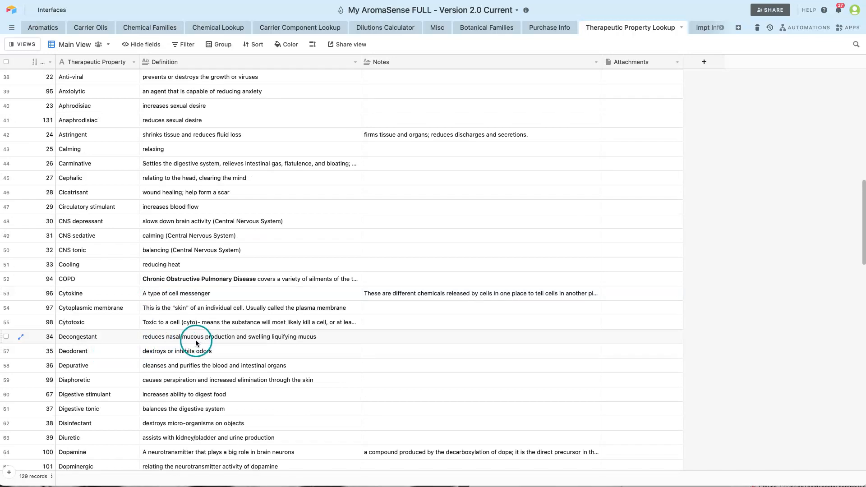
pyautogui.scroll(-3)
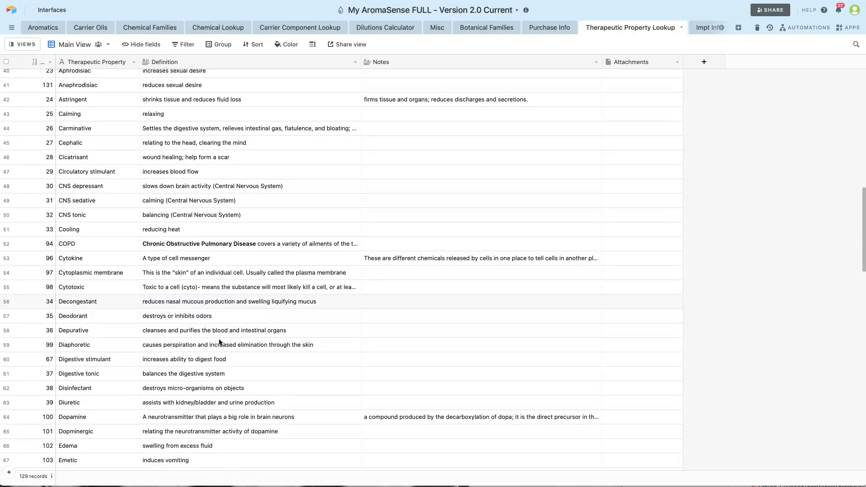
pyautogui.scroll(-3)
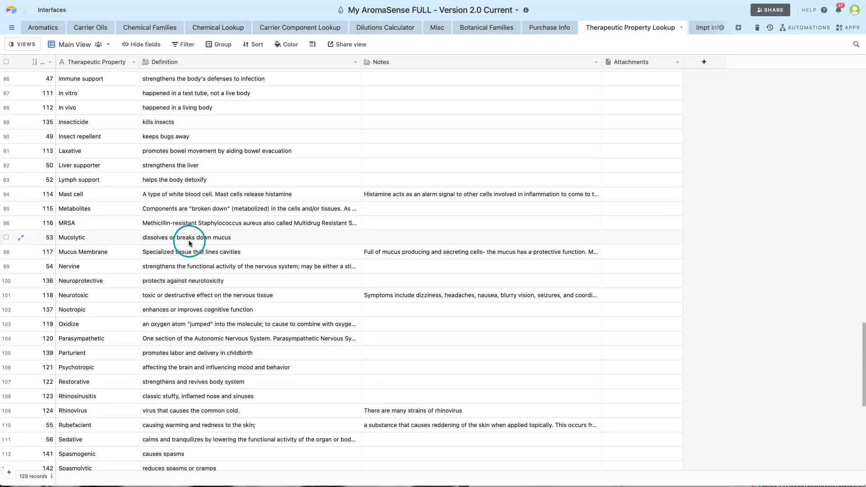
pyautogui.scroll(3)
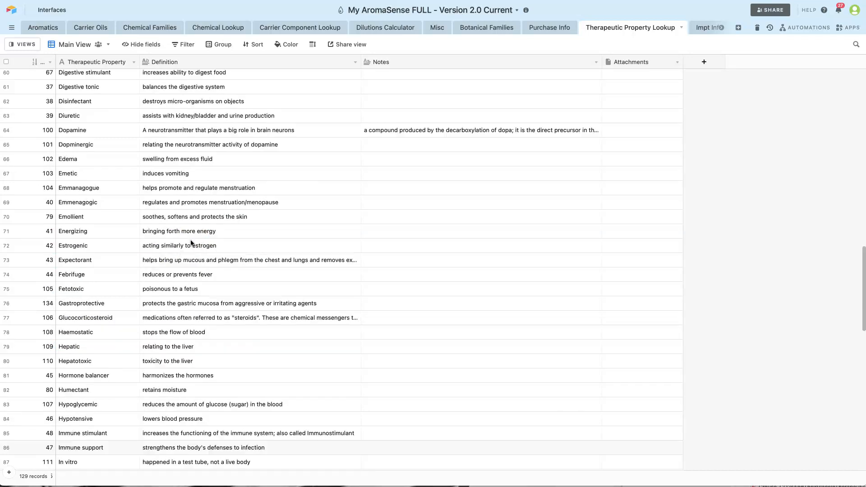
pyautogui.scroll(3)
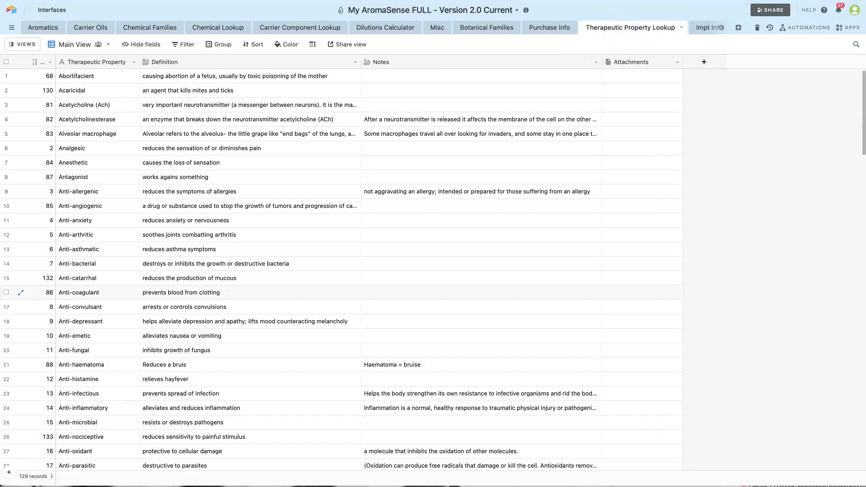
pyautogui.click(147, 365)
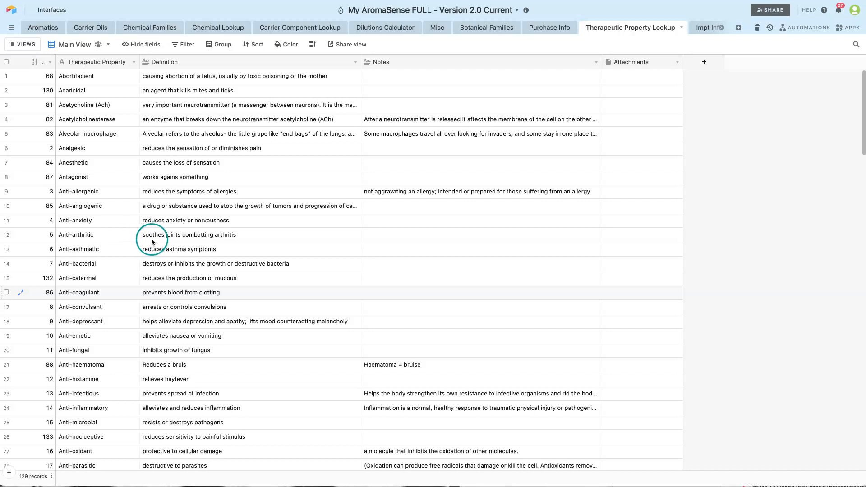
pyautogui.moveTo(157, 250)
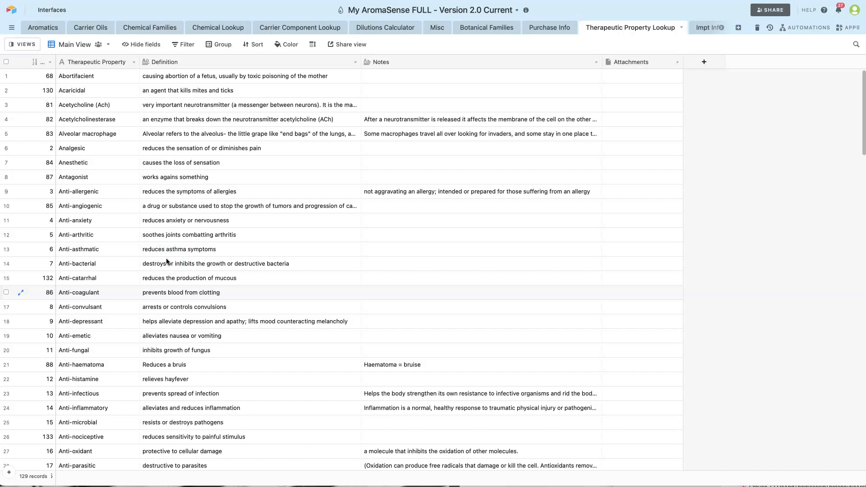
pyautogui.moveTo(148, 227)
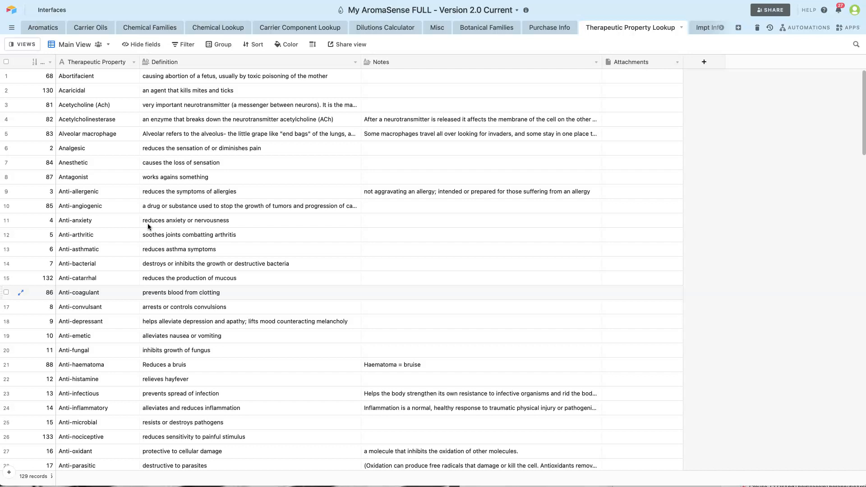
pyautogui.click(147, 228)
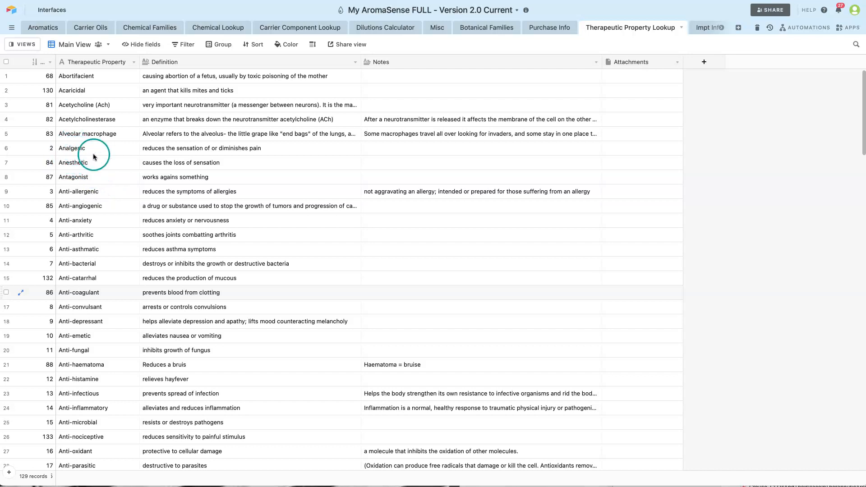
pyautogui.moveTo(232, 154)
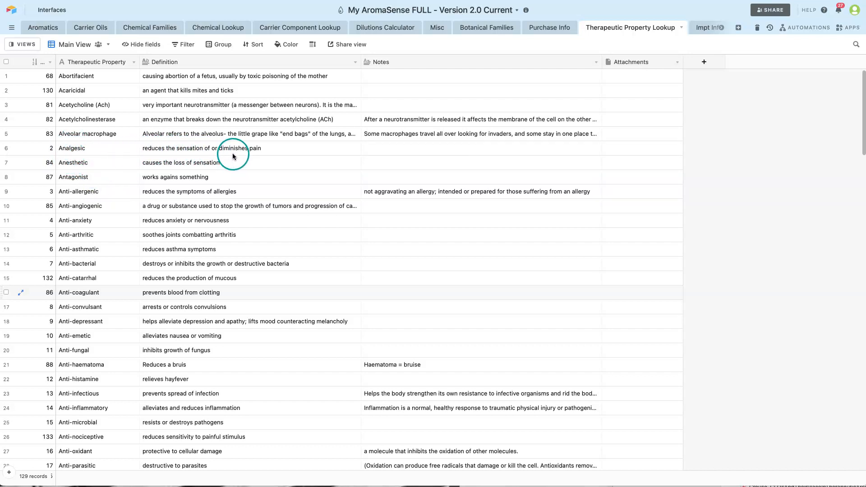
pyautogui.moveTo(99, 310)
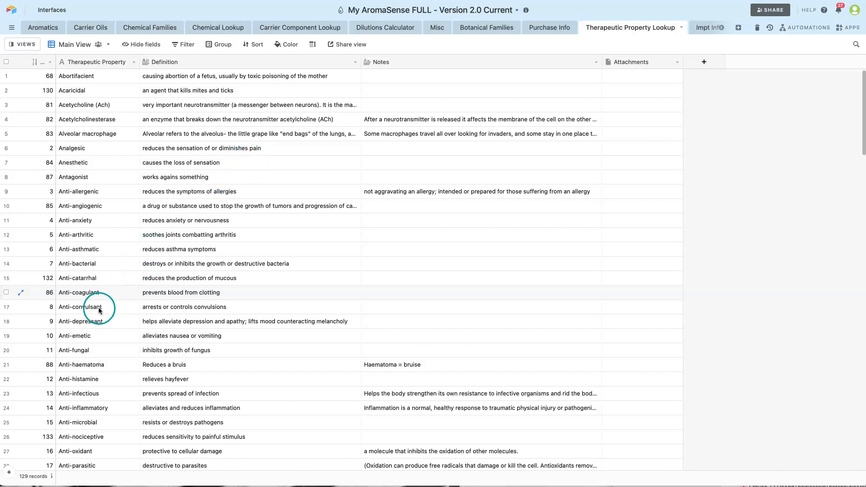
pyautogui.moveTo(86, 429)
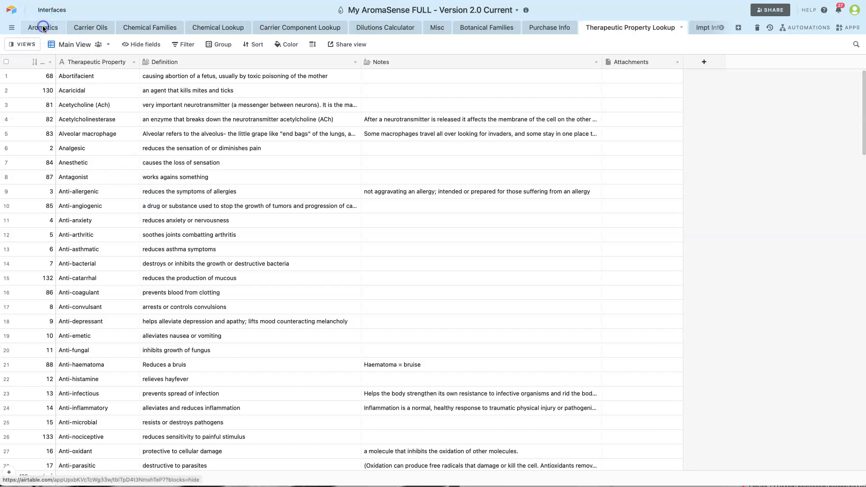
# Filter Aromatics to TherapeuticProperties having any of Anti-nociceptive, leaving 4 records
pyautogui.click(42, 27)
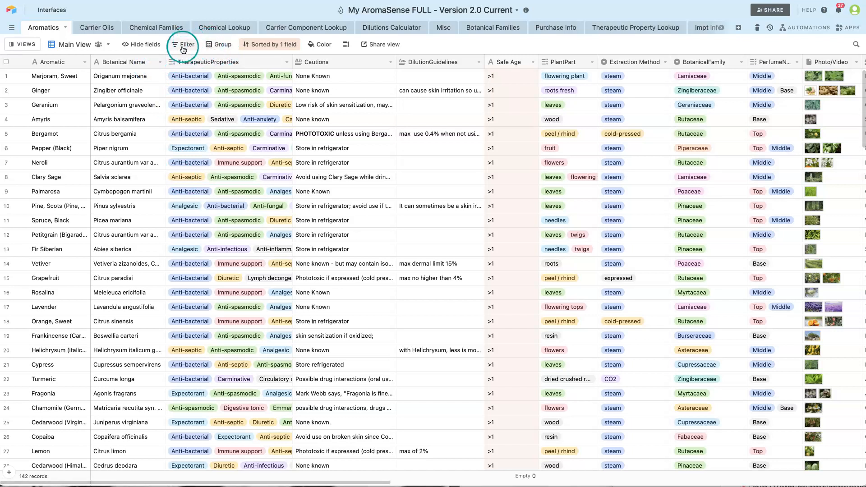
pyautogui.click(186, 44)
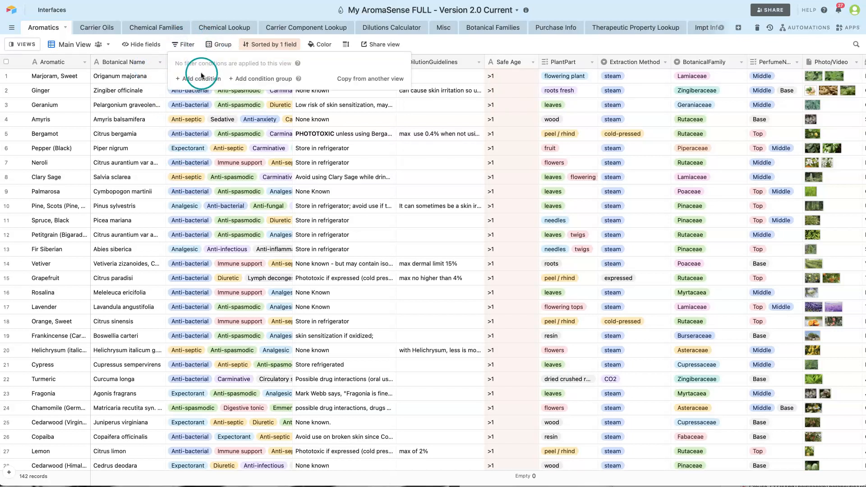
pyautogui.click(198, 78)
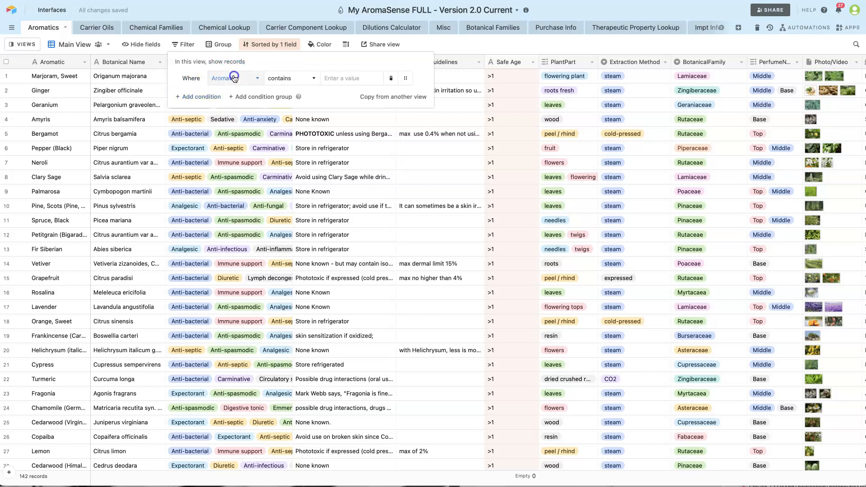
pyautogui.click(234, 77)
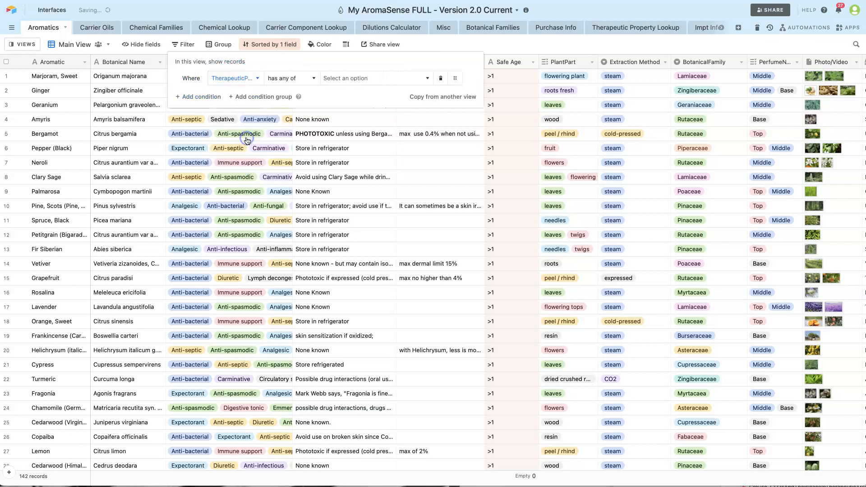
pyautogui.click(375, 78)
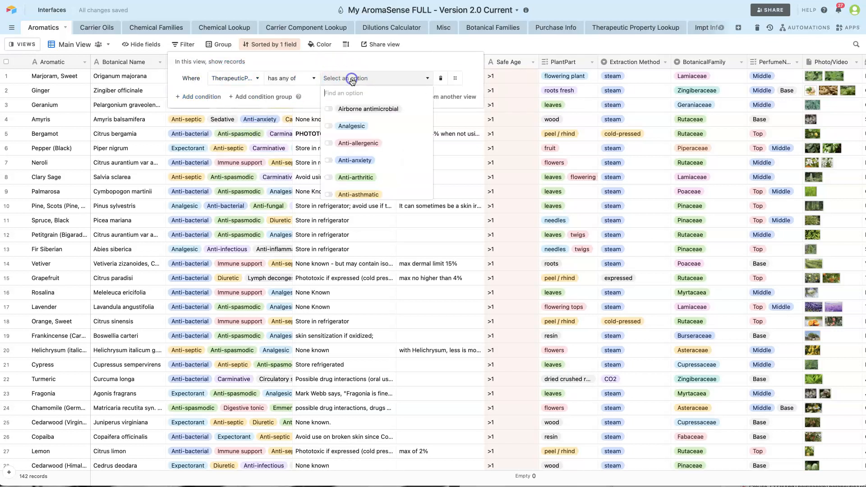
pyautogui.scroll(-3)
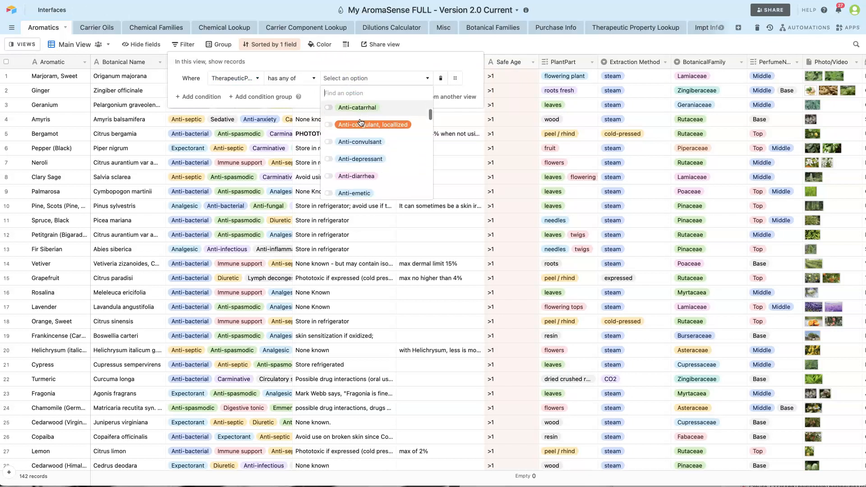
pyautogui.scroll(-3)
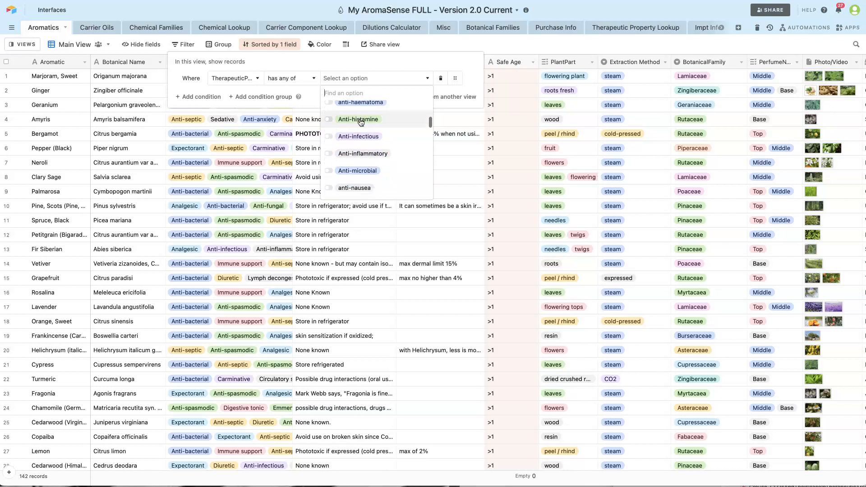
pyautogui.scroll(-3)
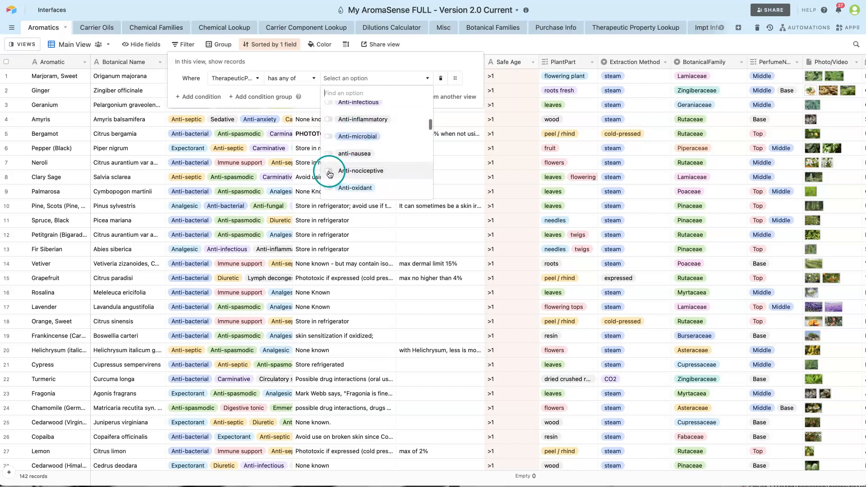
pyautogui.click(329, 170)
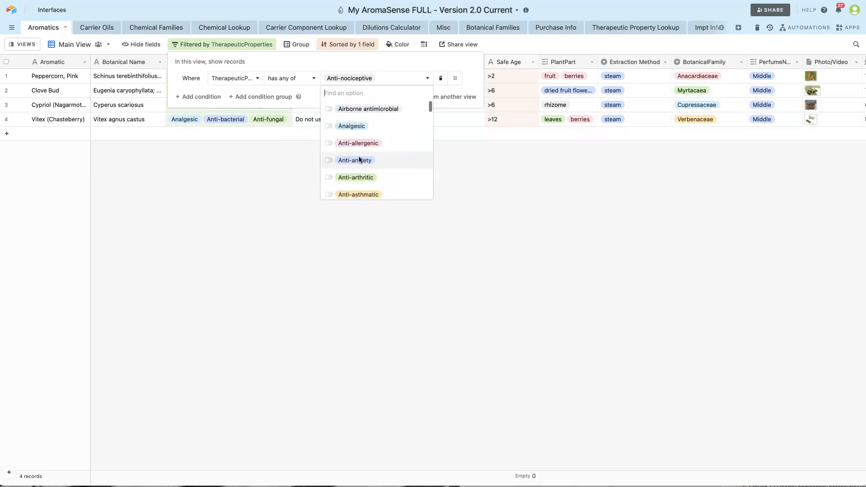
# Also include Analgesic and Anti-arthritic in the filter, widening to 80 records
pyautogui.click(329, 126)
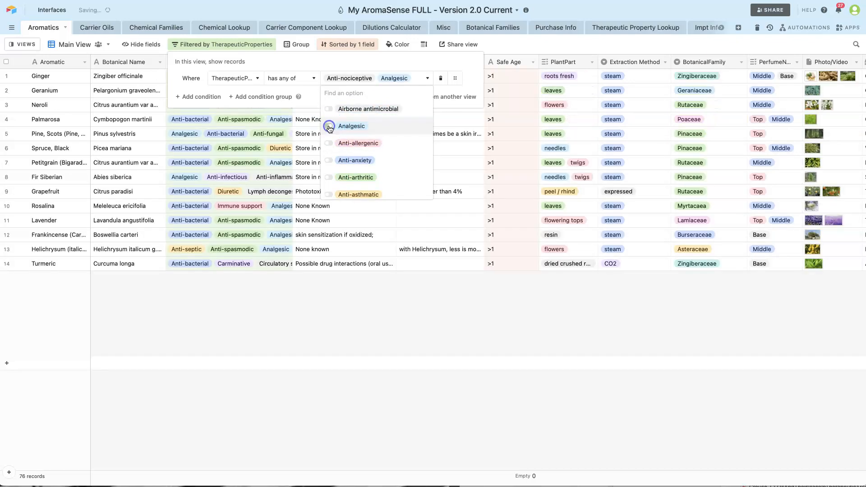
pyautogui.click(351, 126)
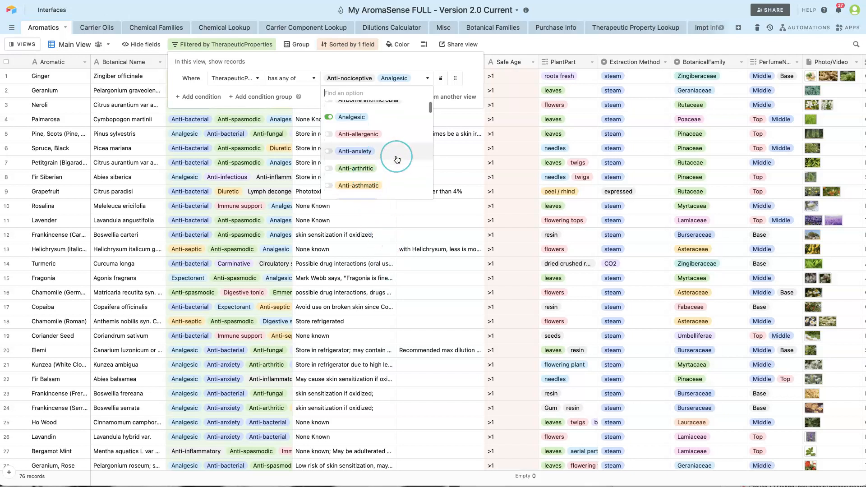
pyautogui.click(329, 169)
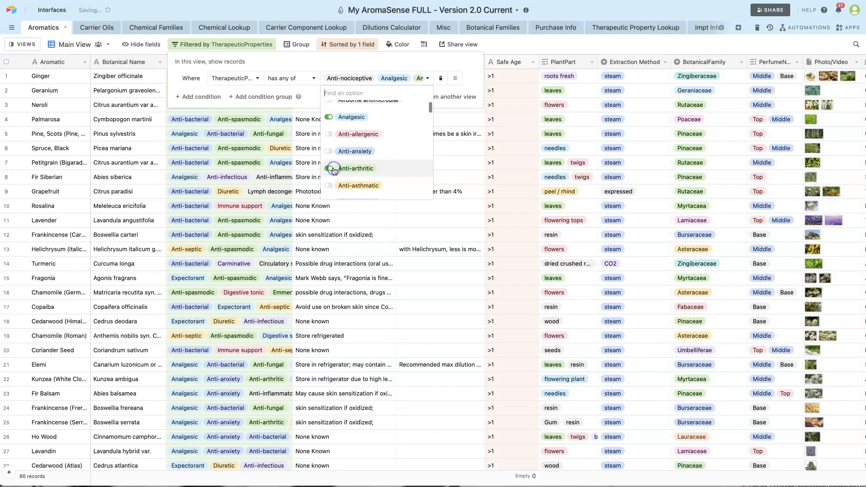